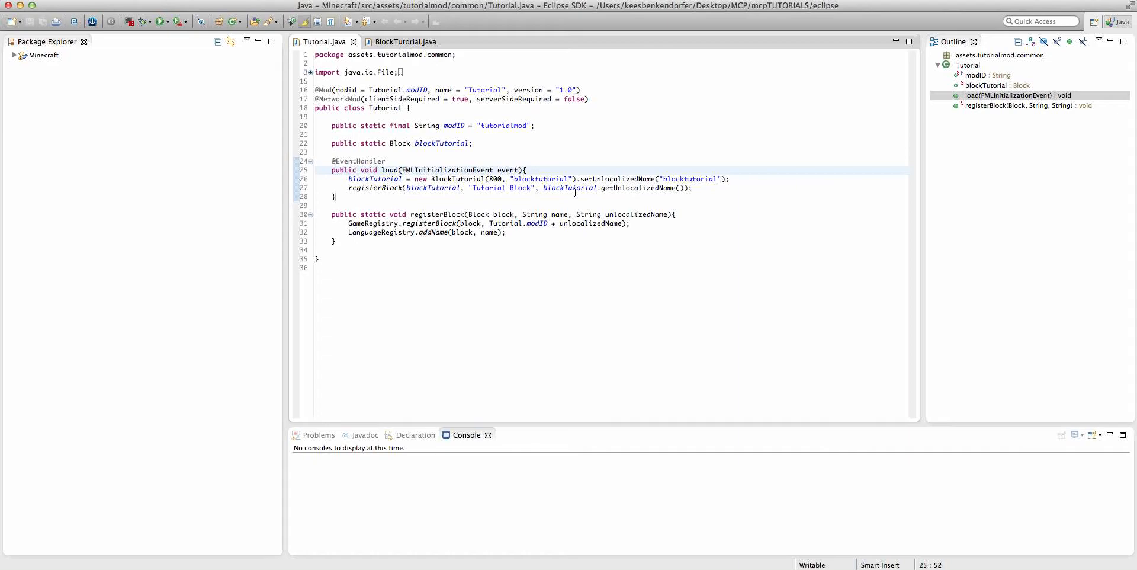
click(527, 169)
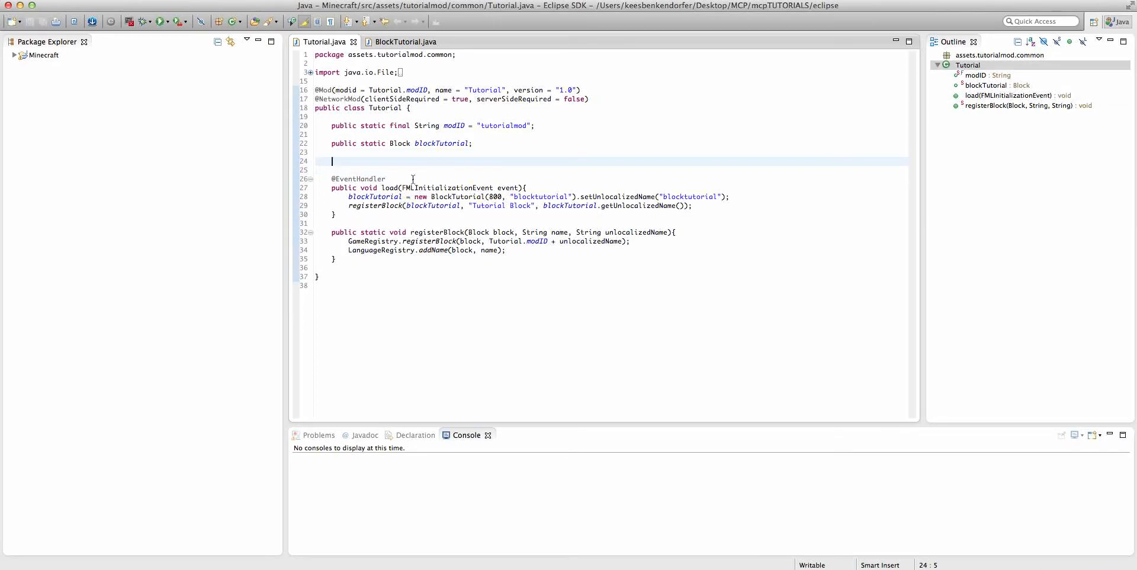
mouse_move(440, 143)
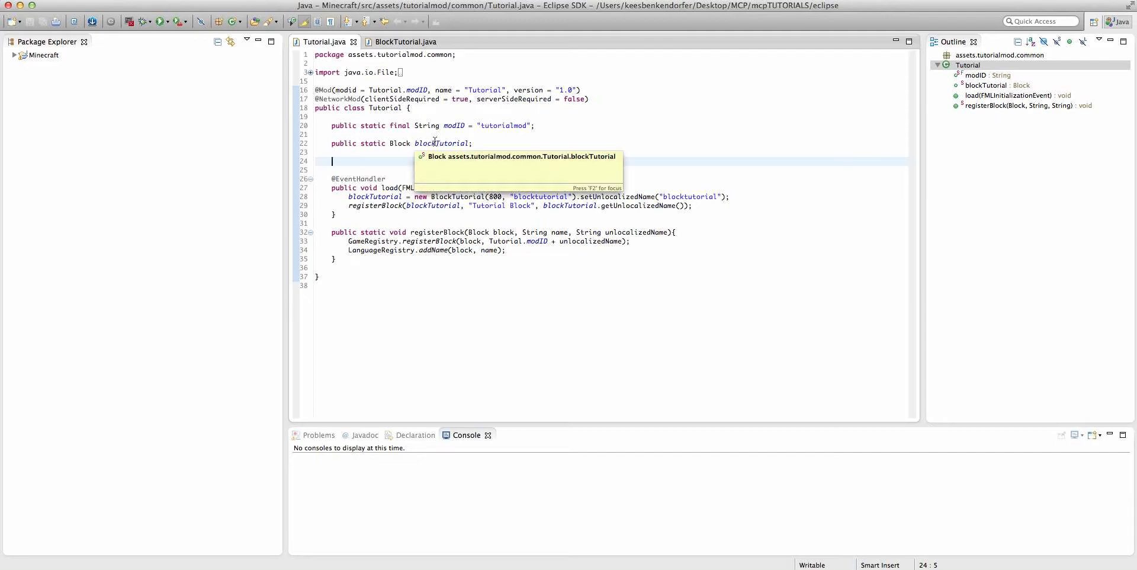
Step: Declare a 'public static int blockTutorialID;' field below blockTutorial
text(publi)
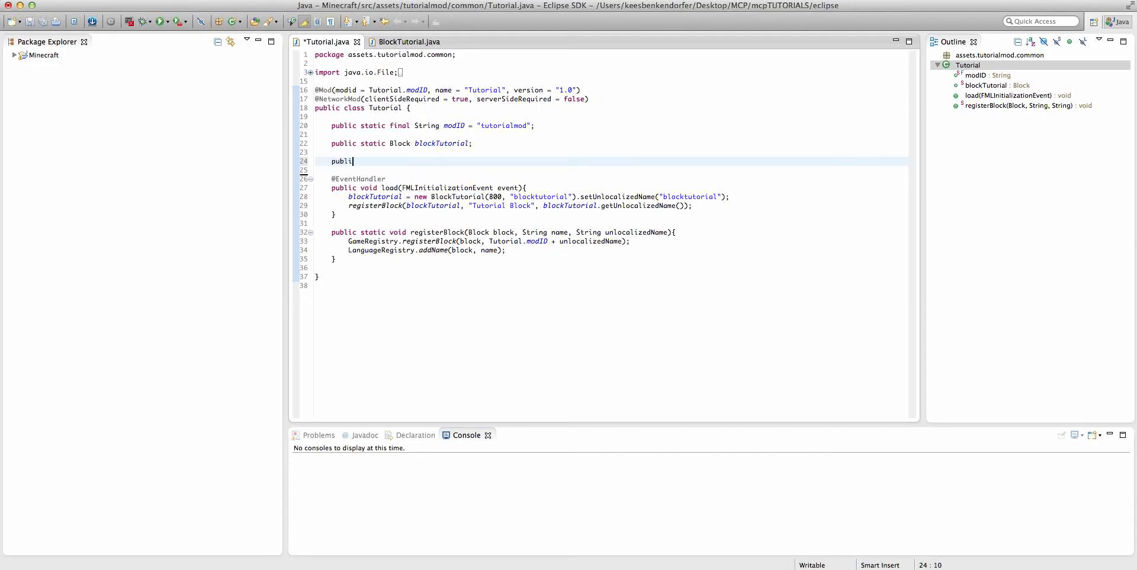
text(c static int)
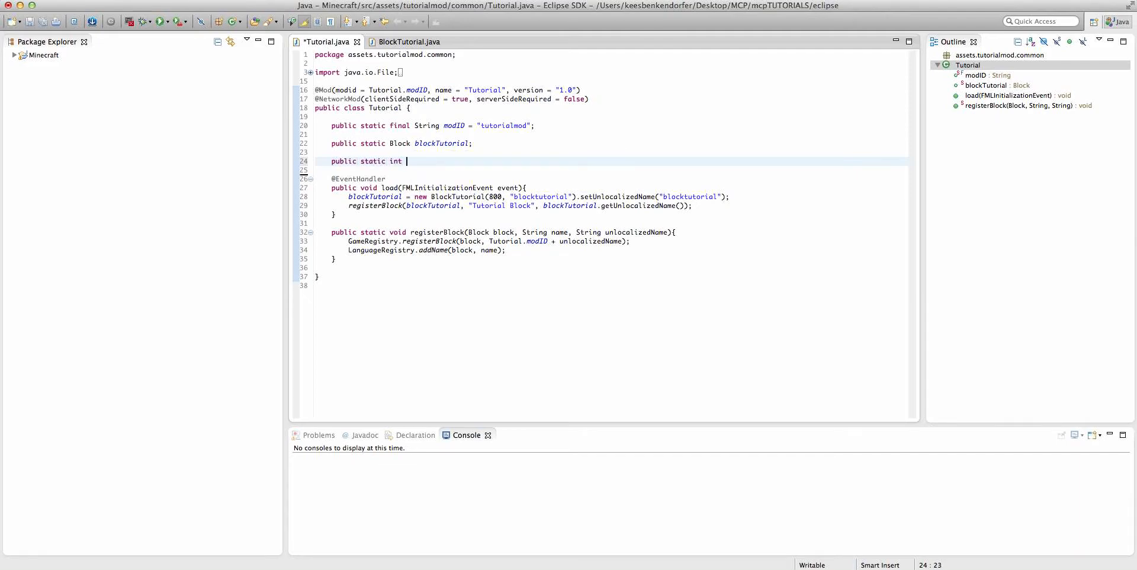
text(blockTut)
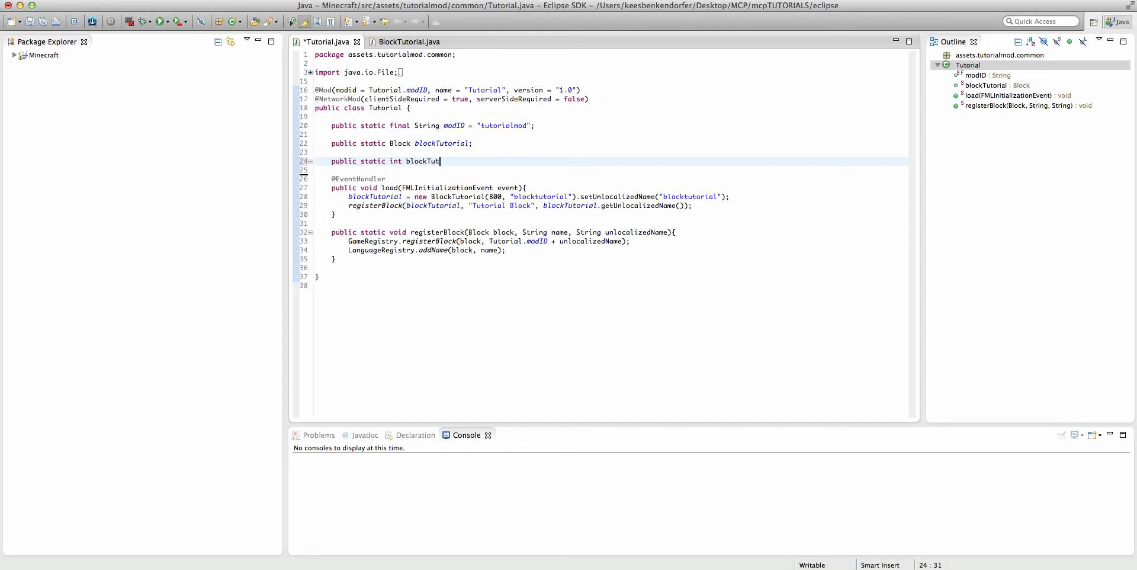
text(orialID;)
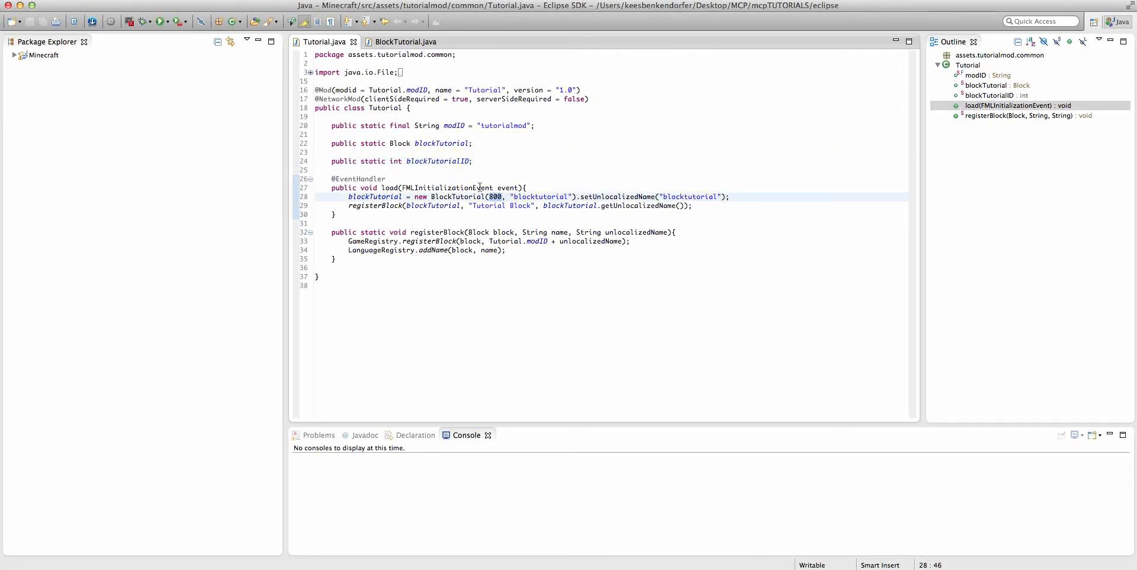
Step: Pass this.blockTutorialID to the BlockTutorial constructor in place of 800
text(this,)
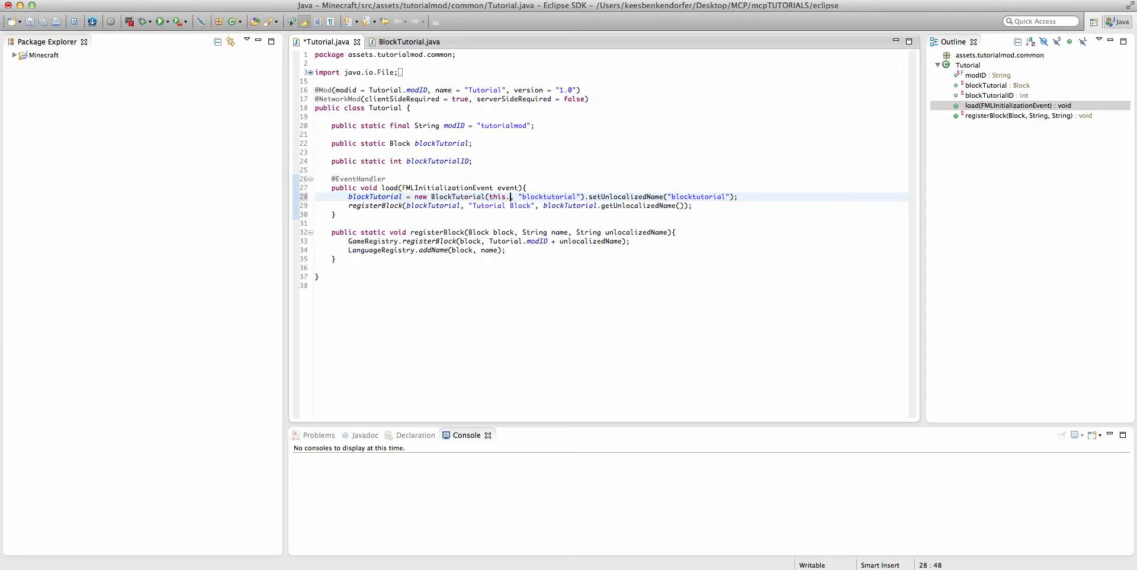
text(blockTutorialID,)
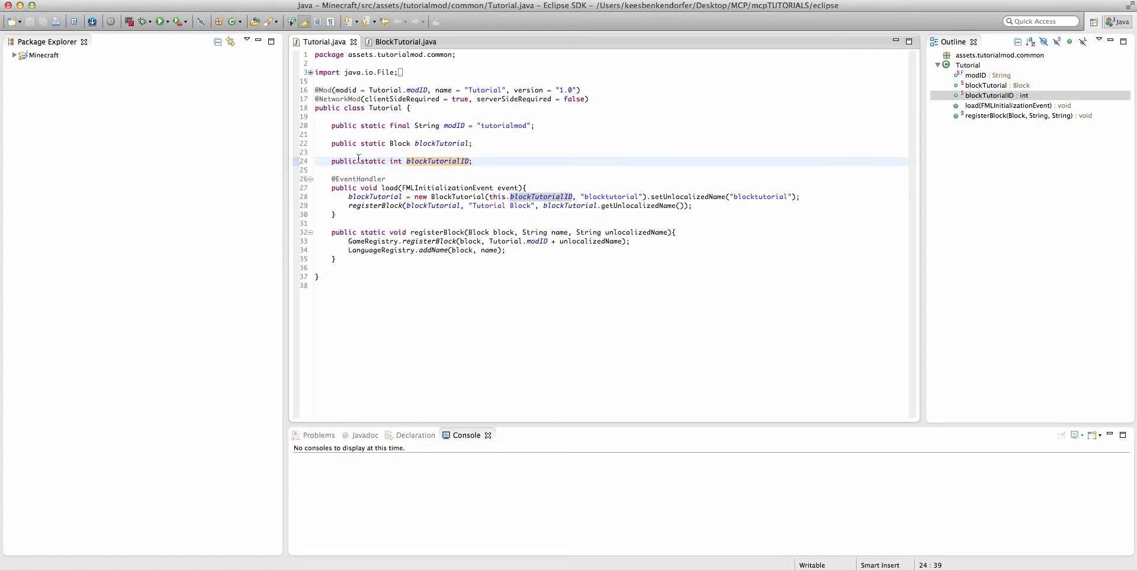
click(354, 160)
text(public void init)
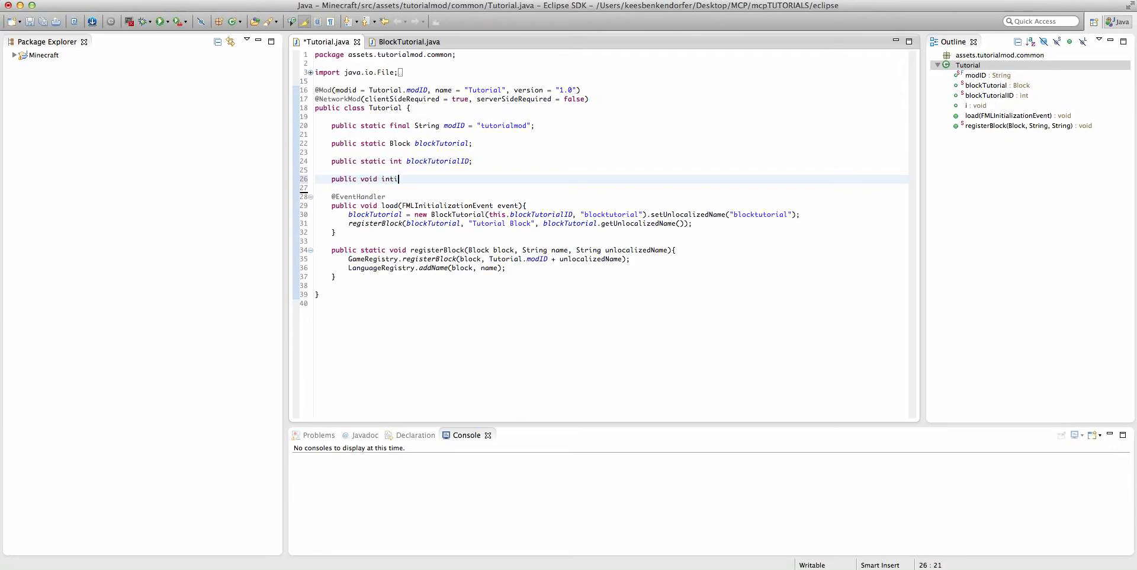
Step: Write 'public void initConfiguration(FMLInitializationEvent event){' and Quick Fix the misspelled event type
text(Config)
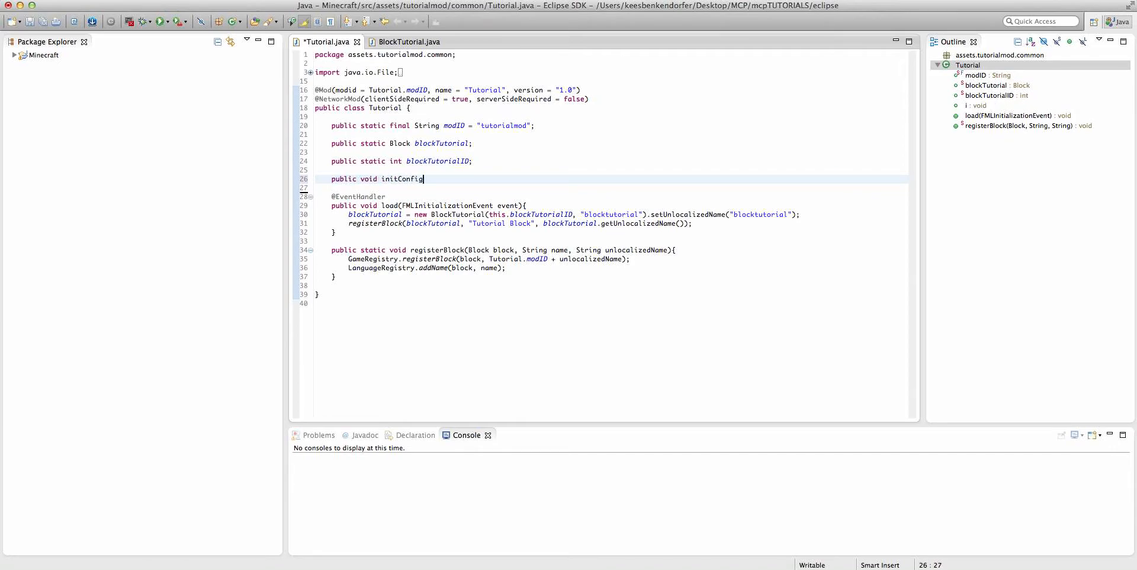
text(uration())
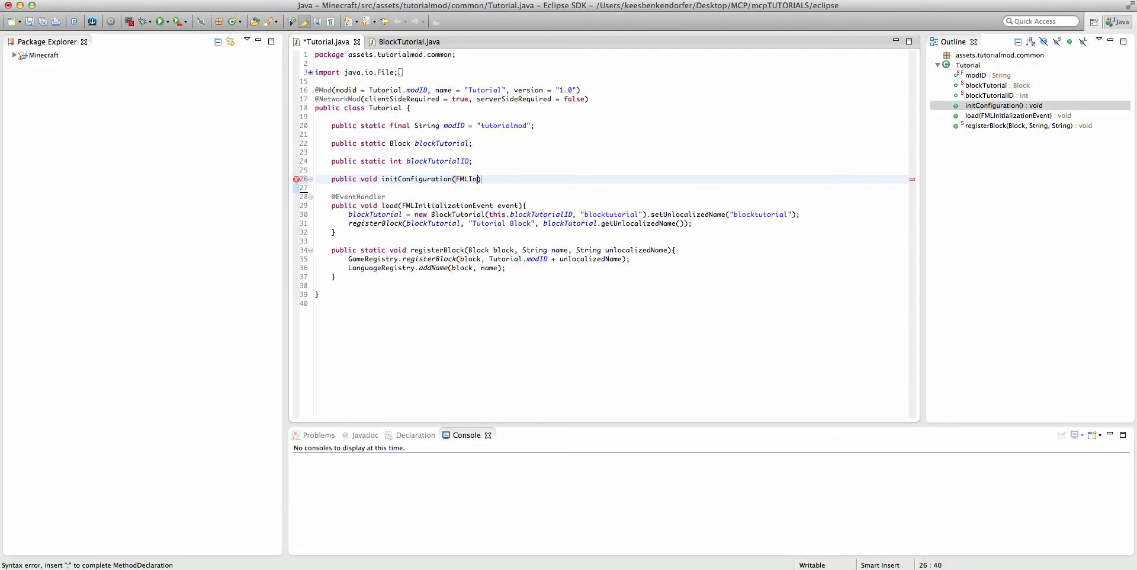
text(til)
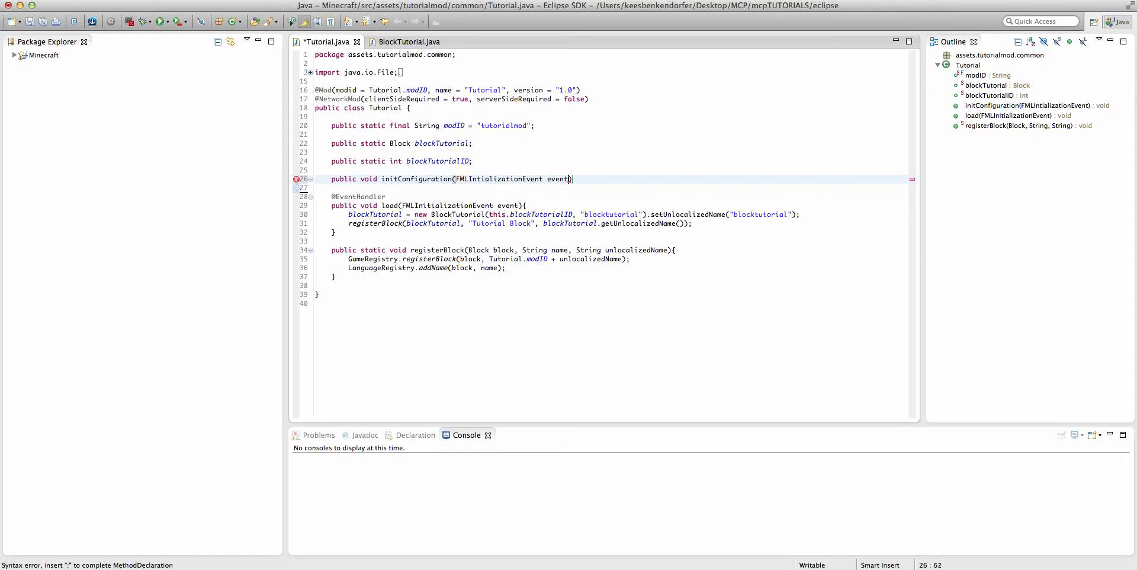
text(){)
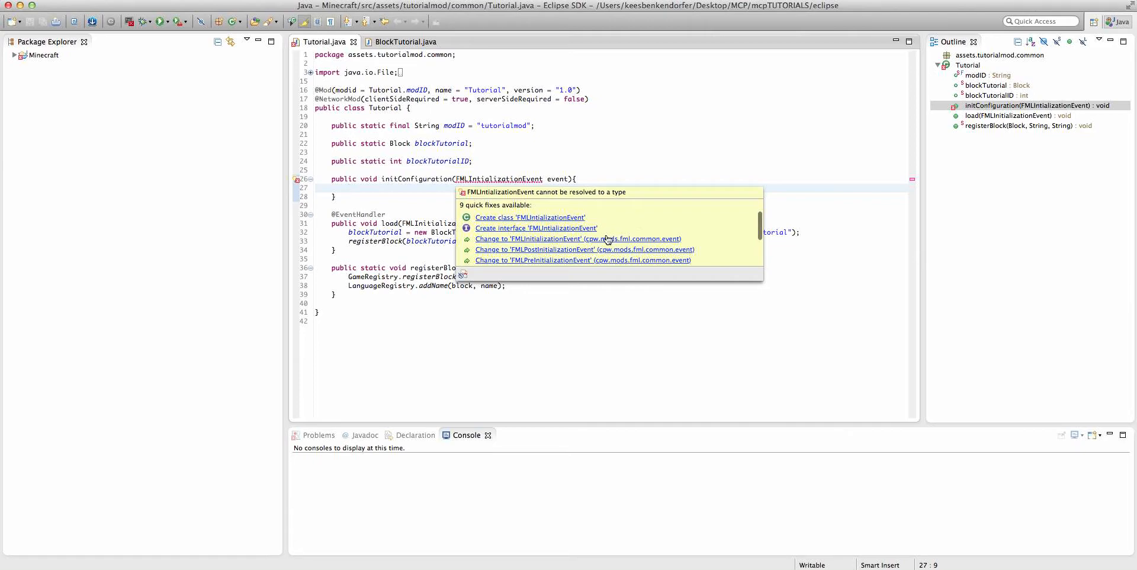
click(578, 238)
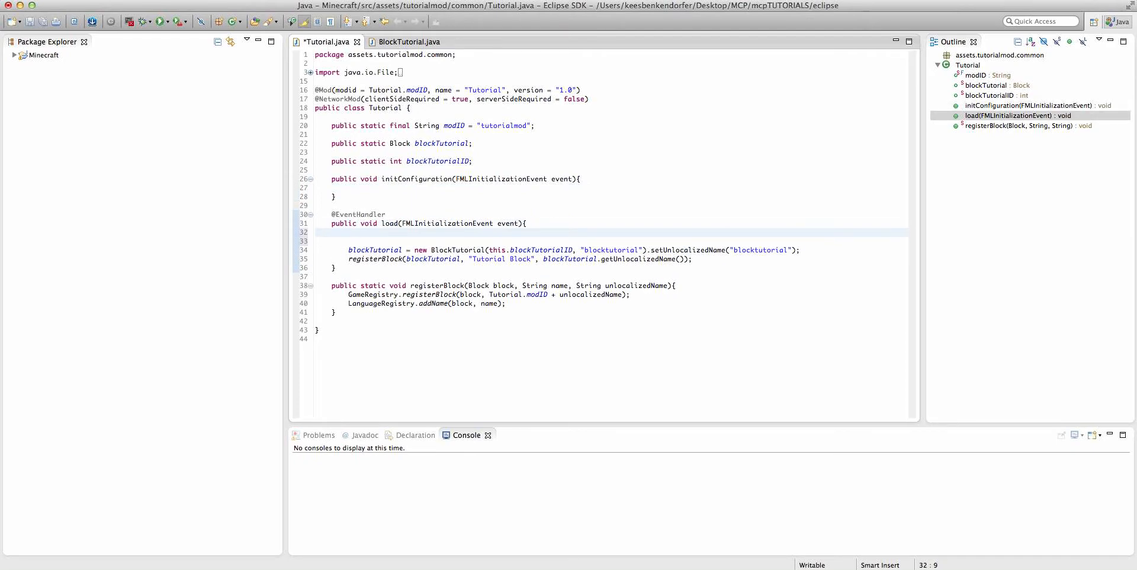
Step: Call this.initConfiguration(event) in load and start a Configuration config declaration
text(this.initConfiguration(event);)
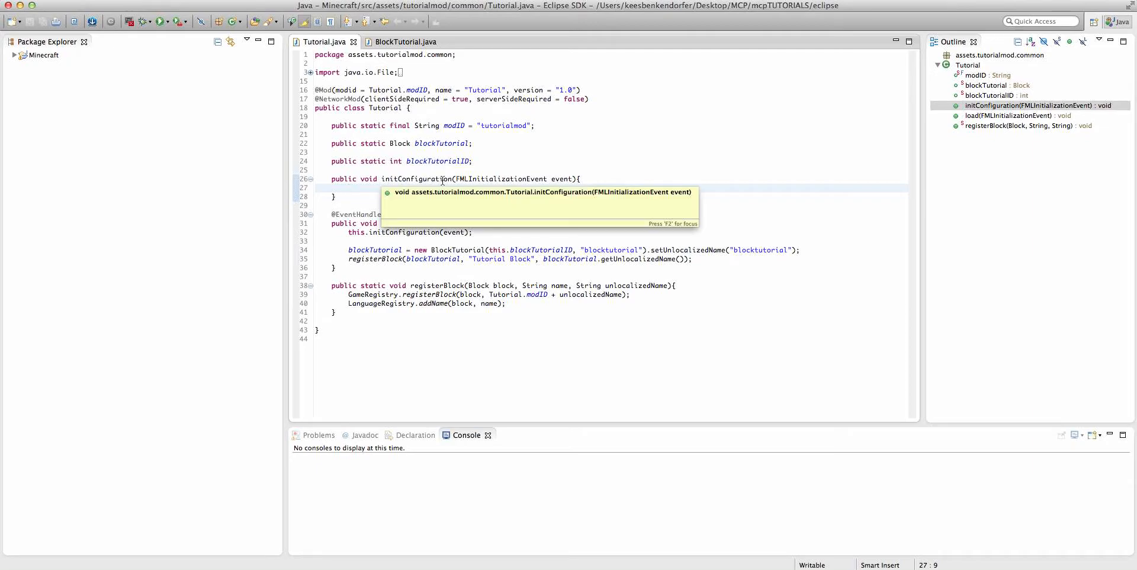
text(Configuration config)
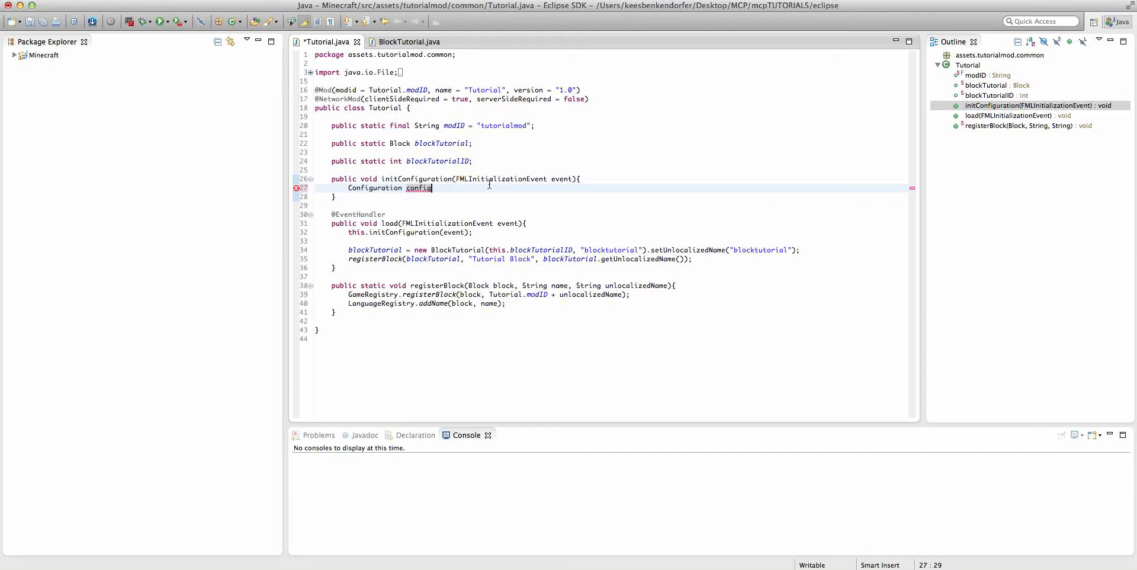
Step: Complete 'Configuration config = new Configuration()' in initConfiguration and save Tutorial.java
text(" ")
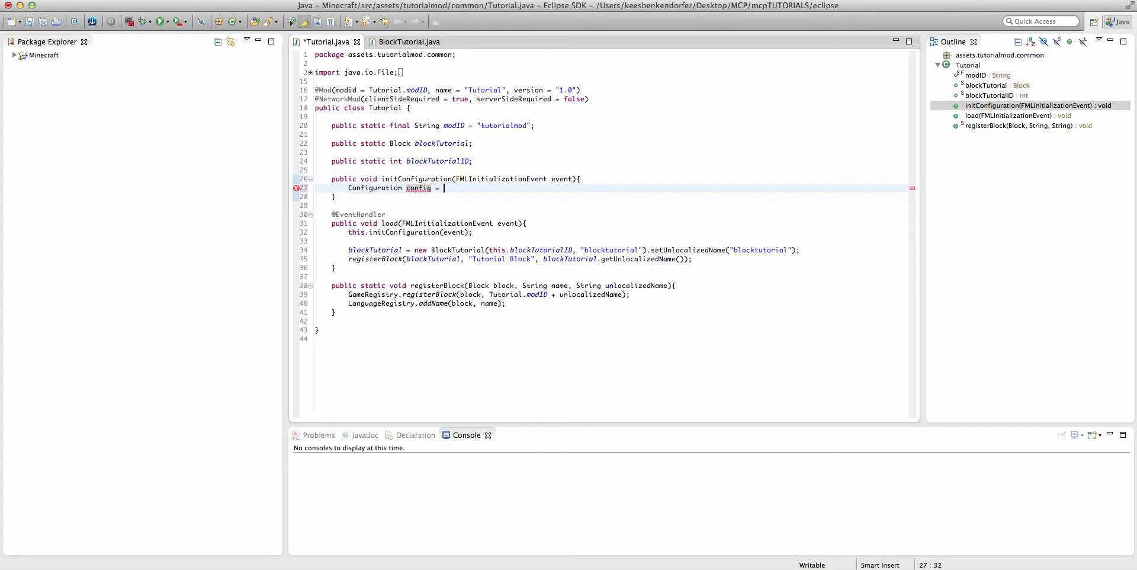
text(new Configu)
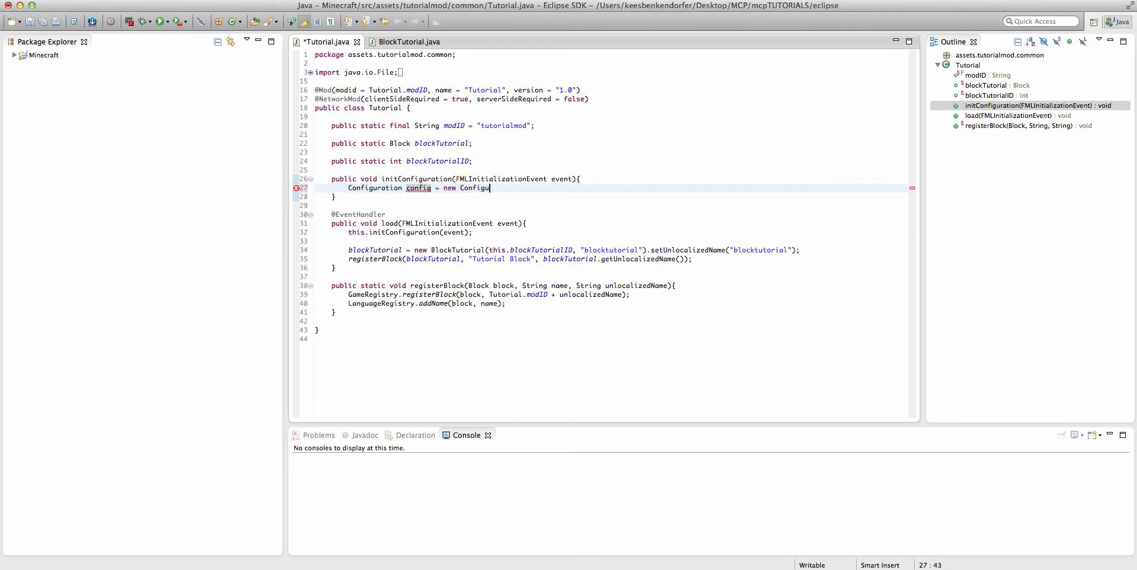
text(ration();)
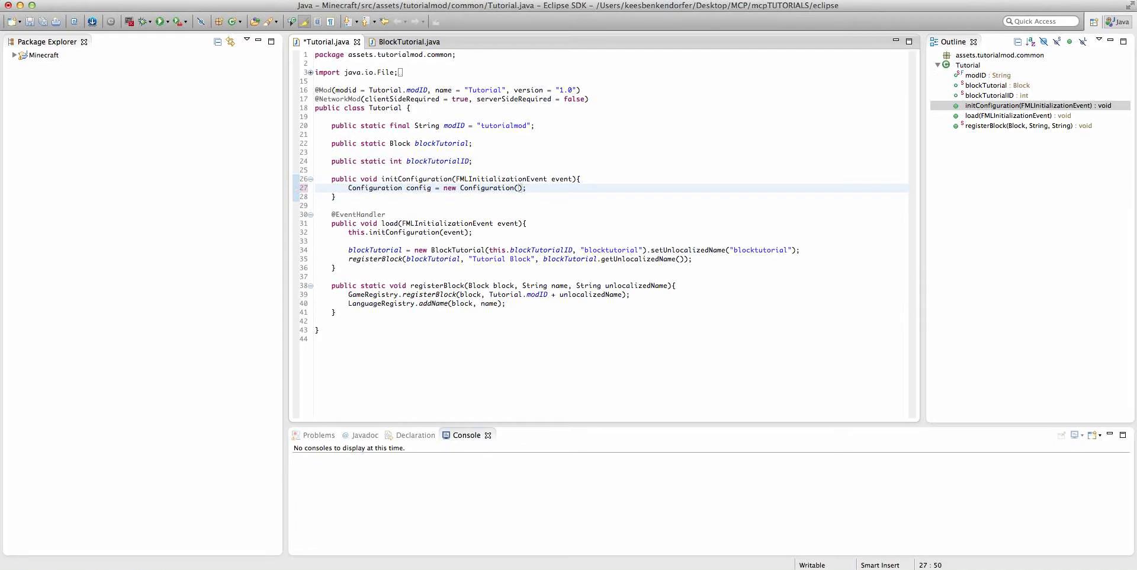
text(event.)
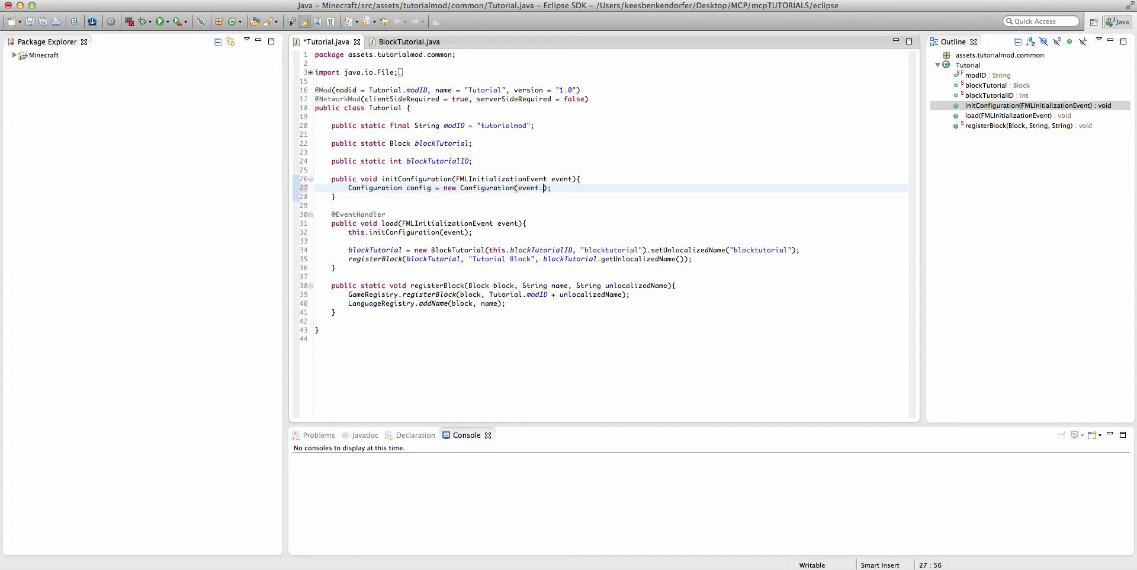
text(get)
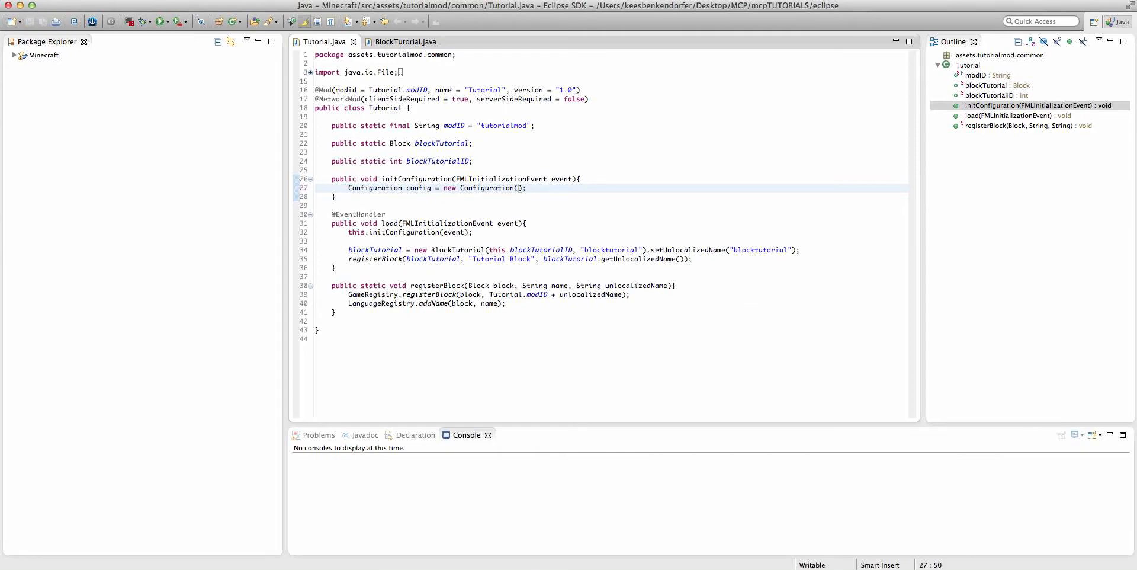
click(521, 187)
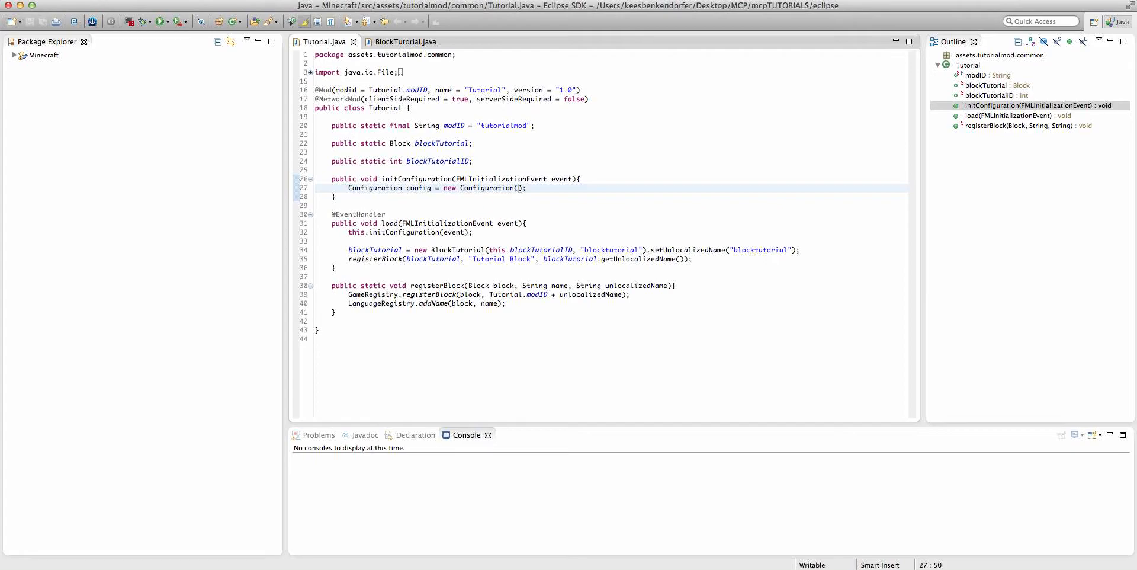
click(519, 187)
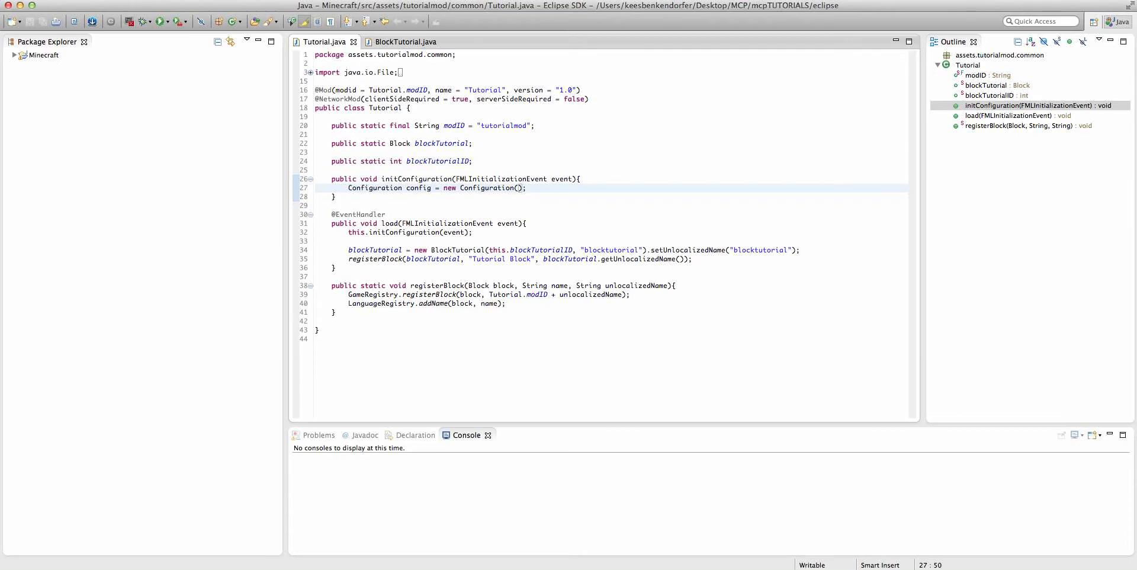
Step: Build the Configuration from new File("/config/TutorialMod.cfg")
text(new File)
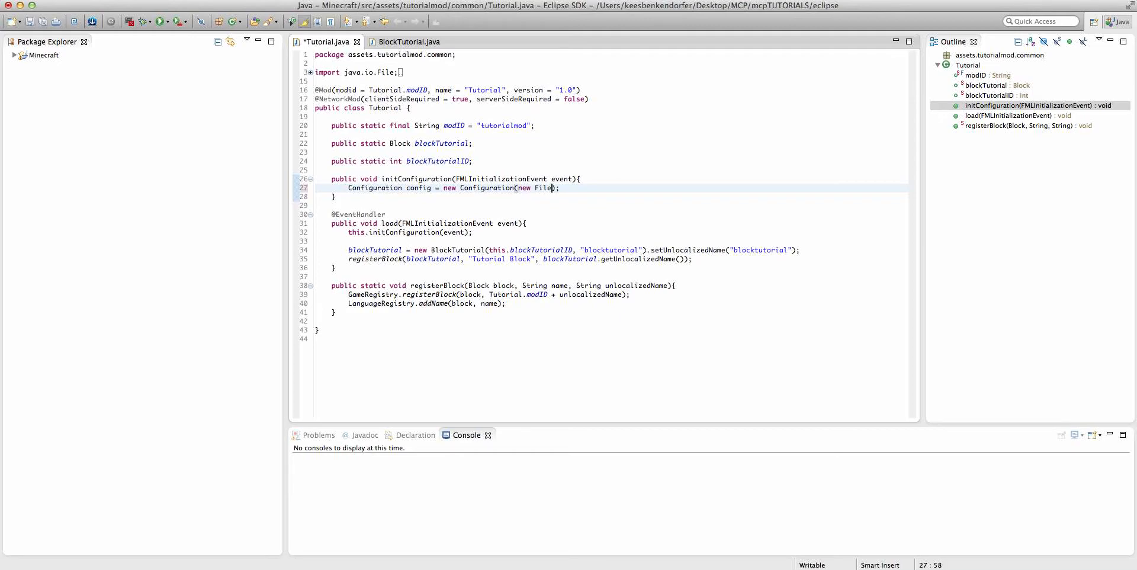
text(())
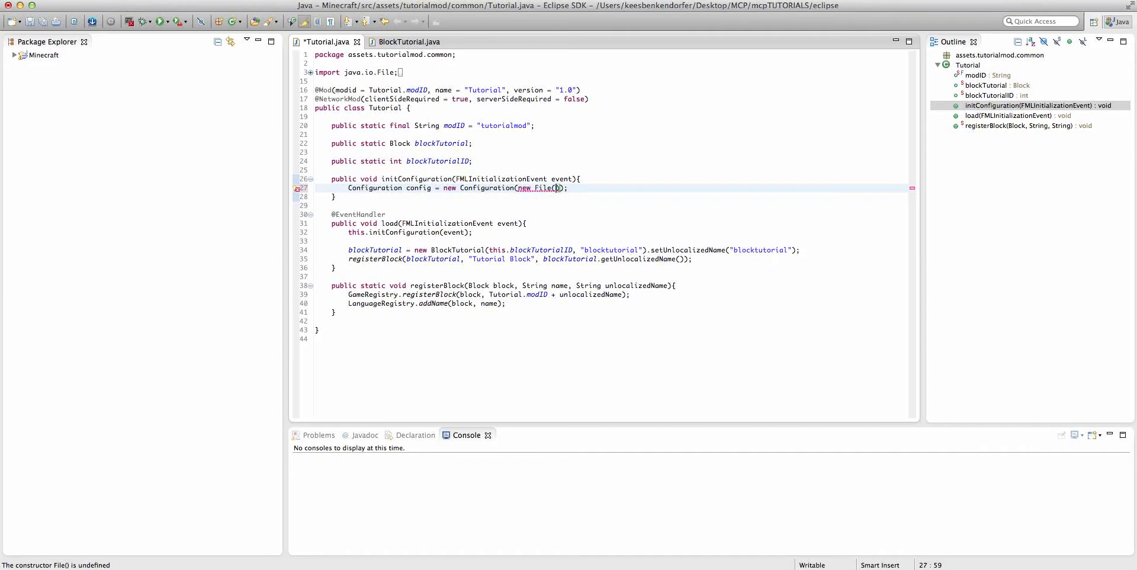
text("")
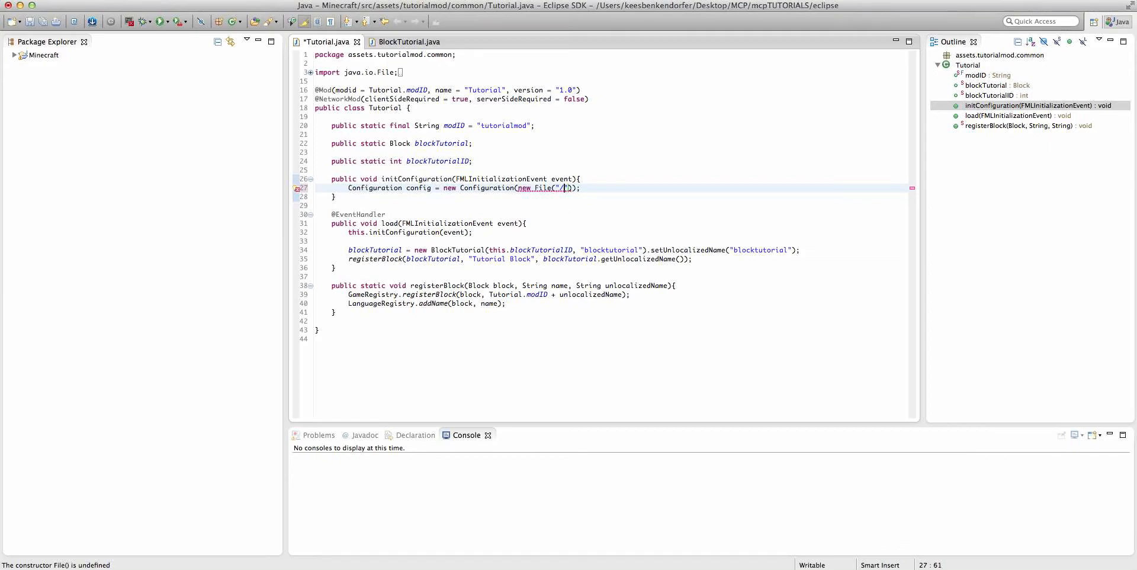
text(/config)
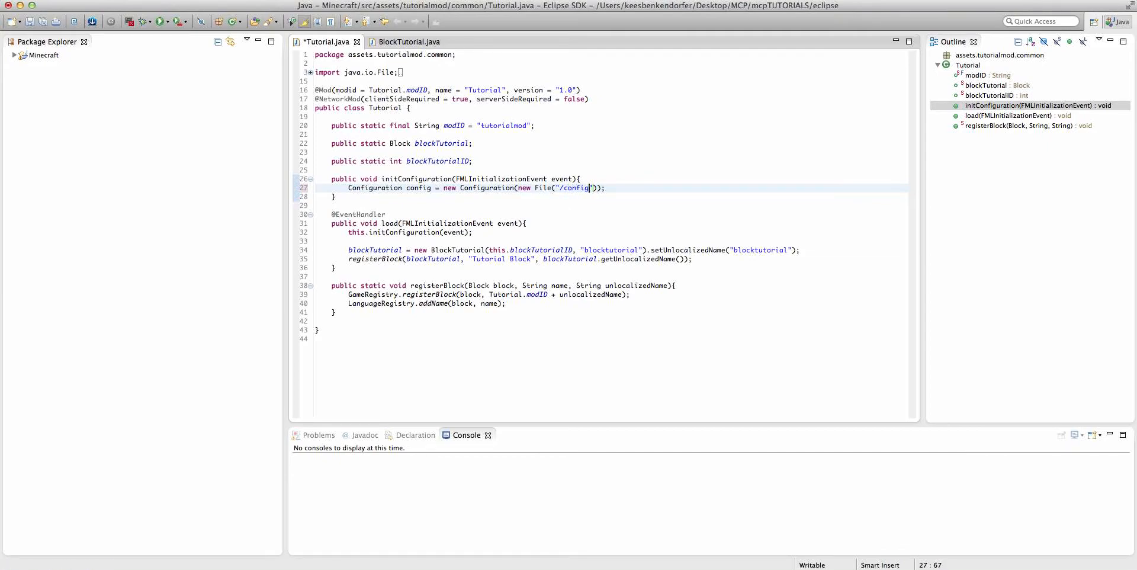
text(/)
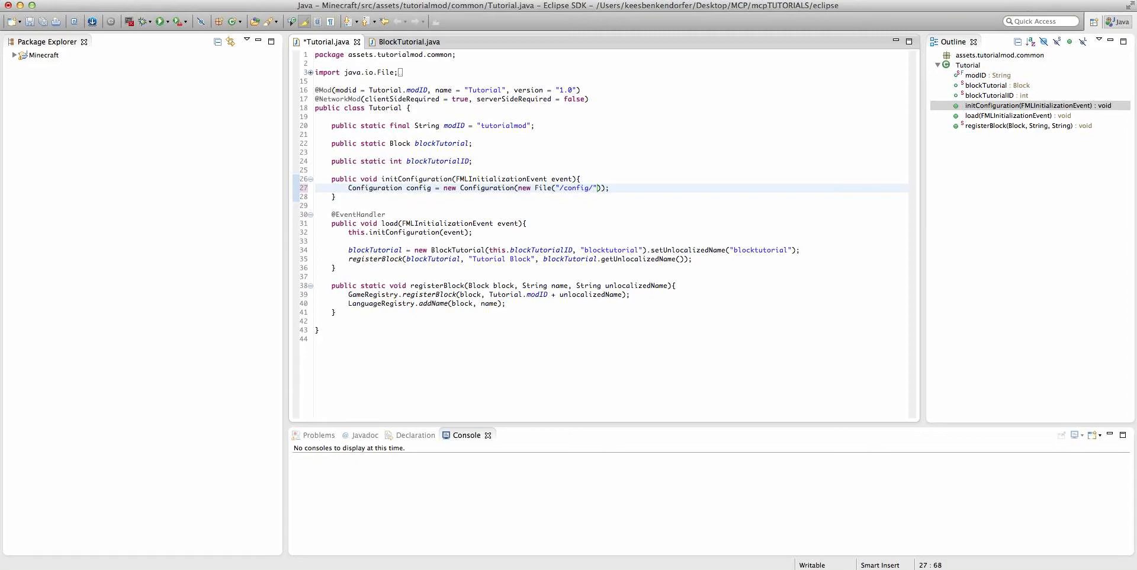
text(Tutorial)
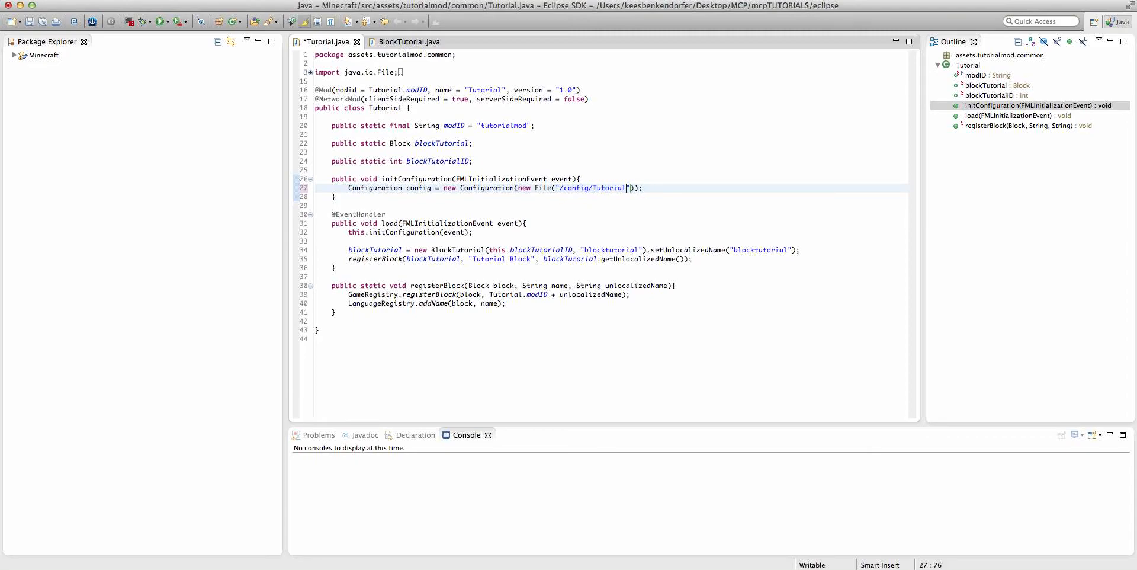
text(Mod)
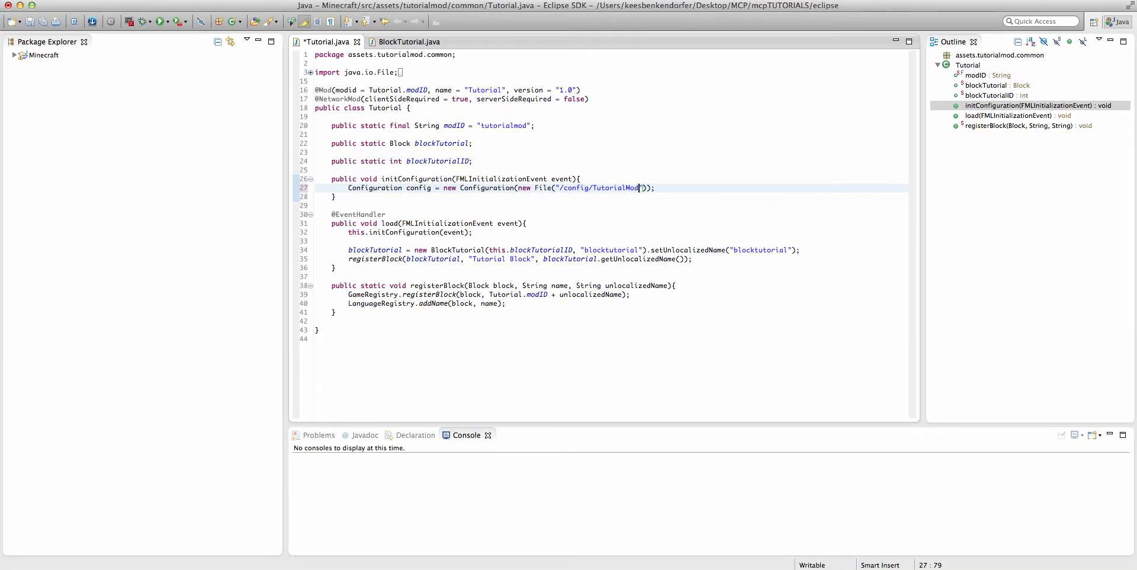
text(.cfg)
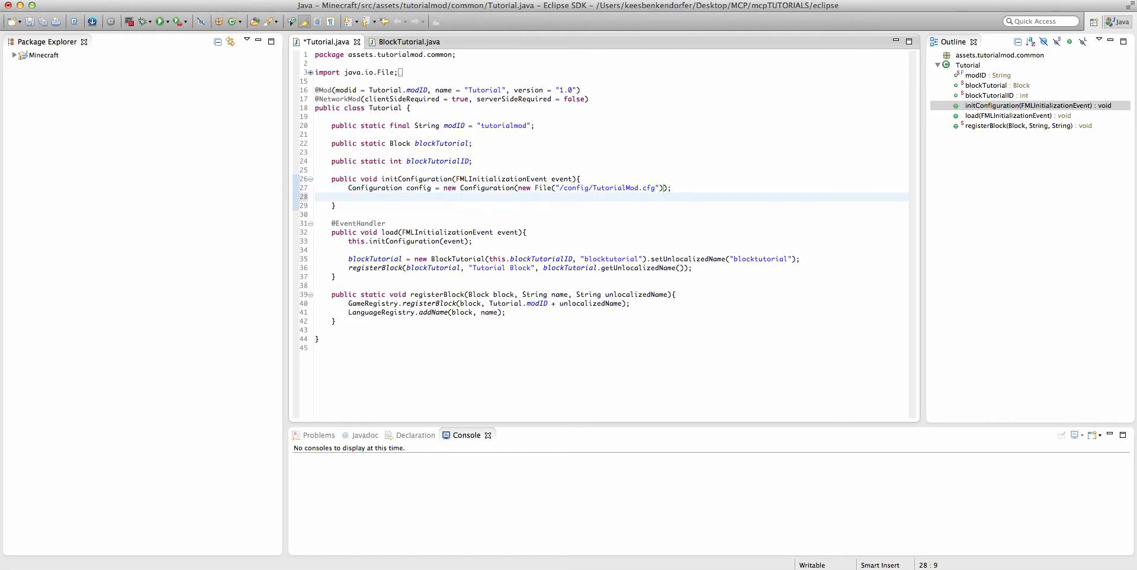
Step: Add config.load() and config.save() calls inside initConfiguration
text(config.load();)
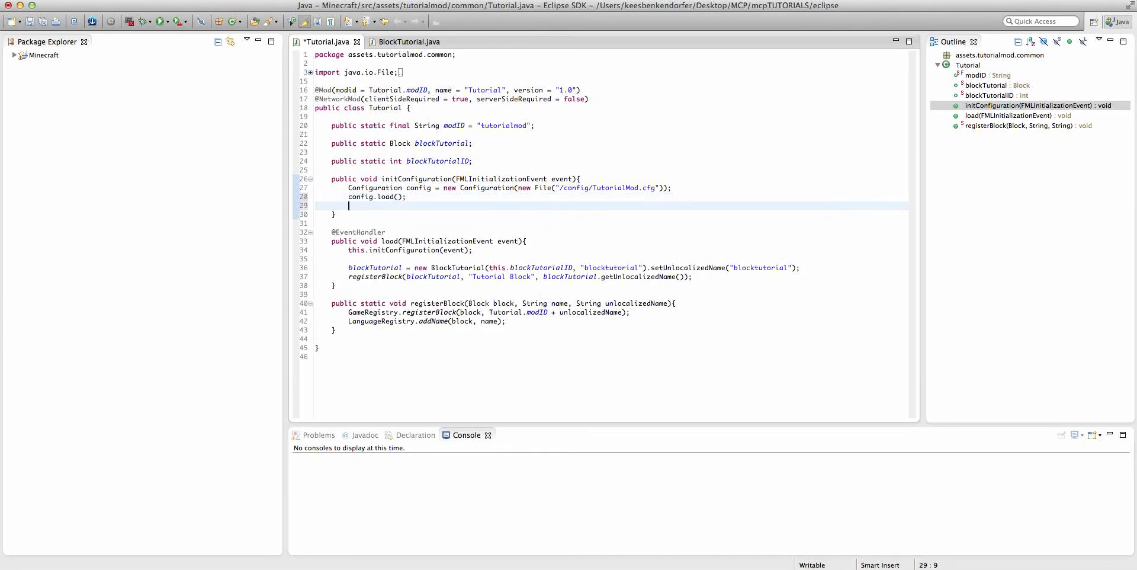
text(config.save();)
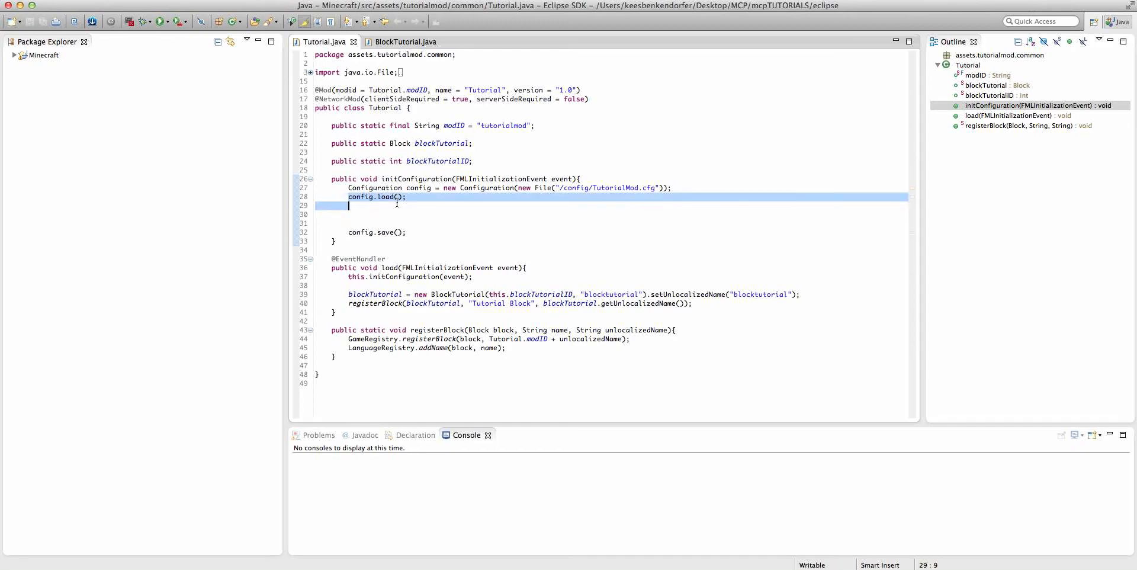
click(370, 205)
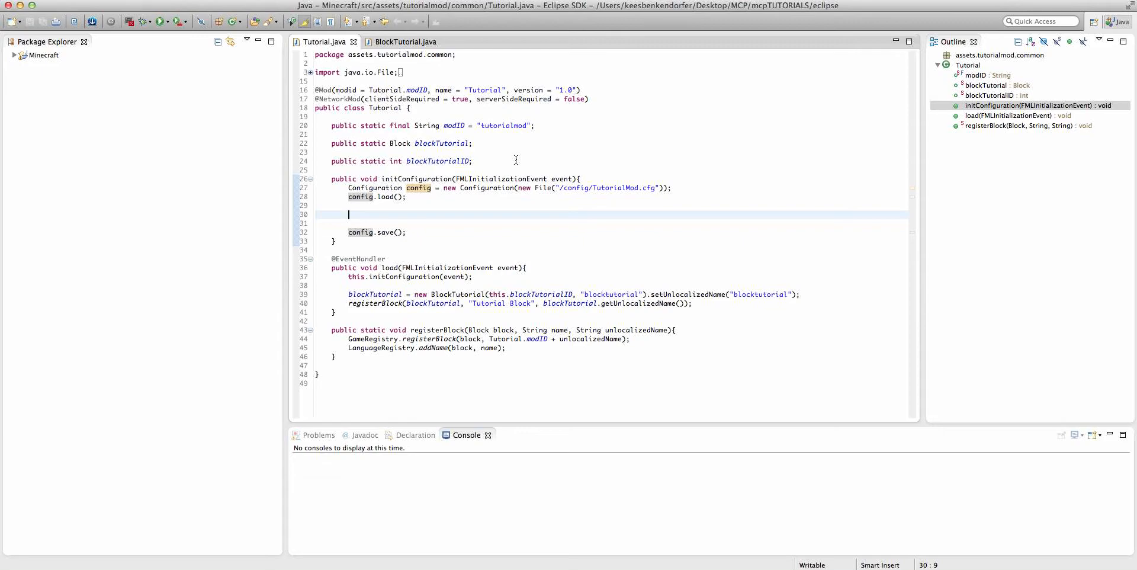
Step: Assign blockTutorialID from config.get with category "Blocks" and key "Block Tutorial"
text(bloc)
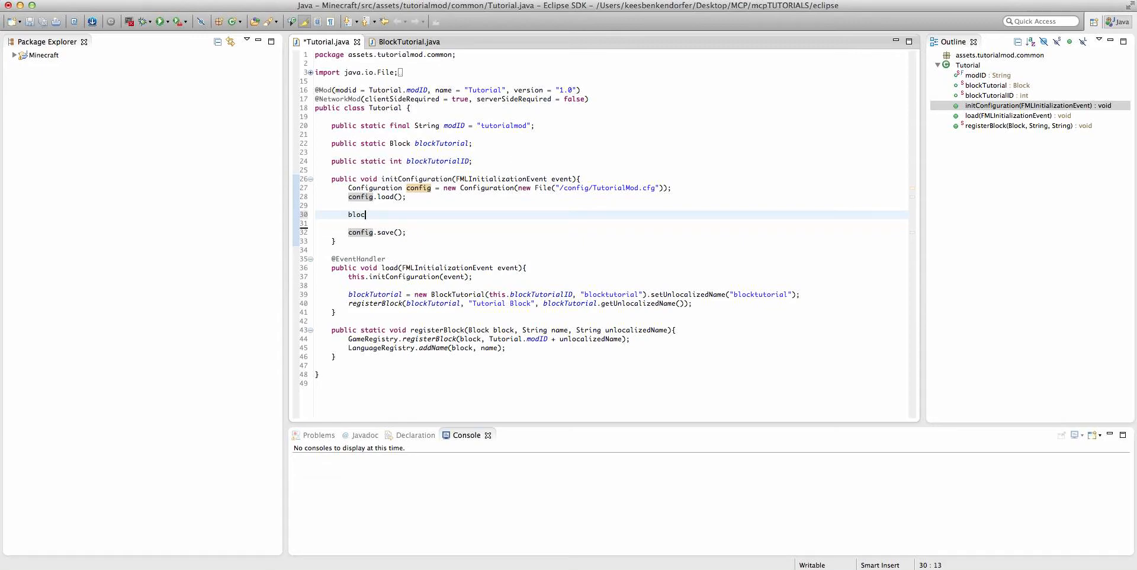
text(kTutorialID)
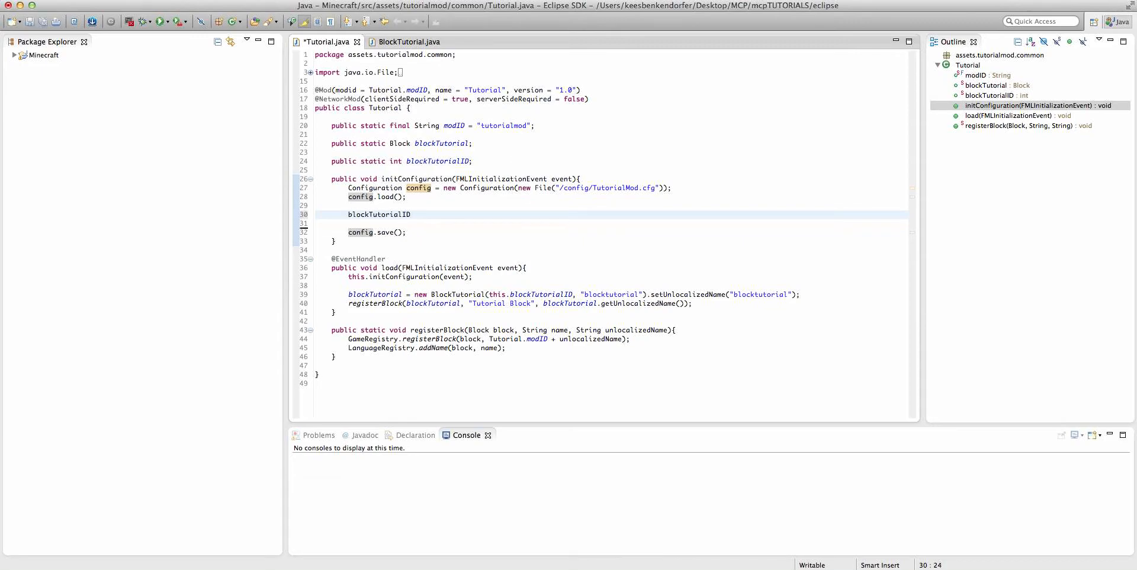
text(= config.)
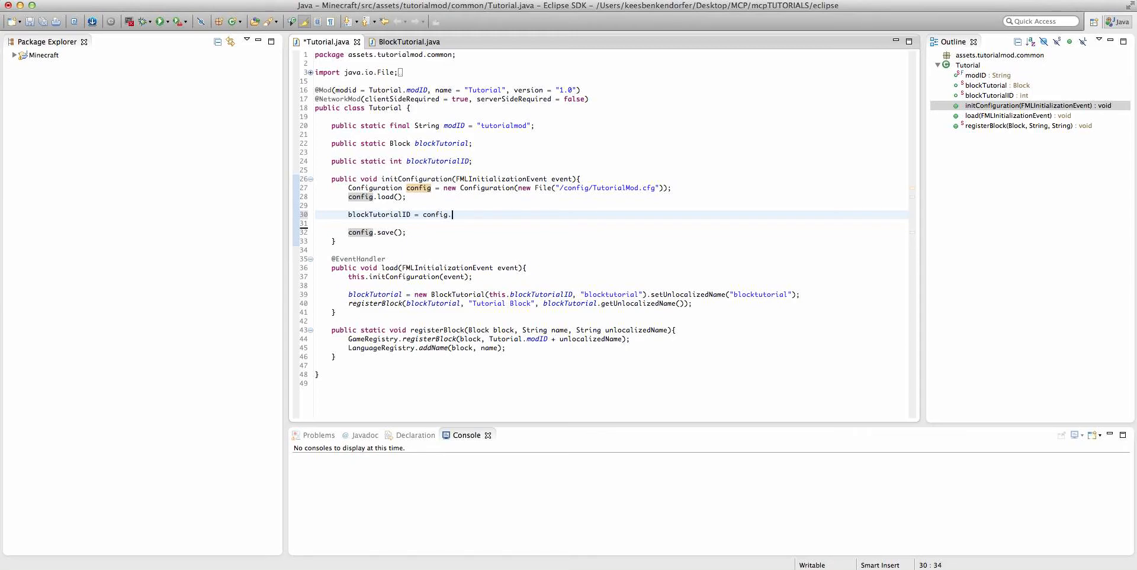
text(get("", key, defaultValue)
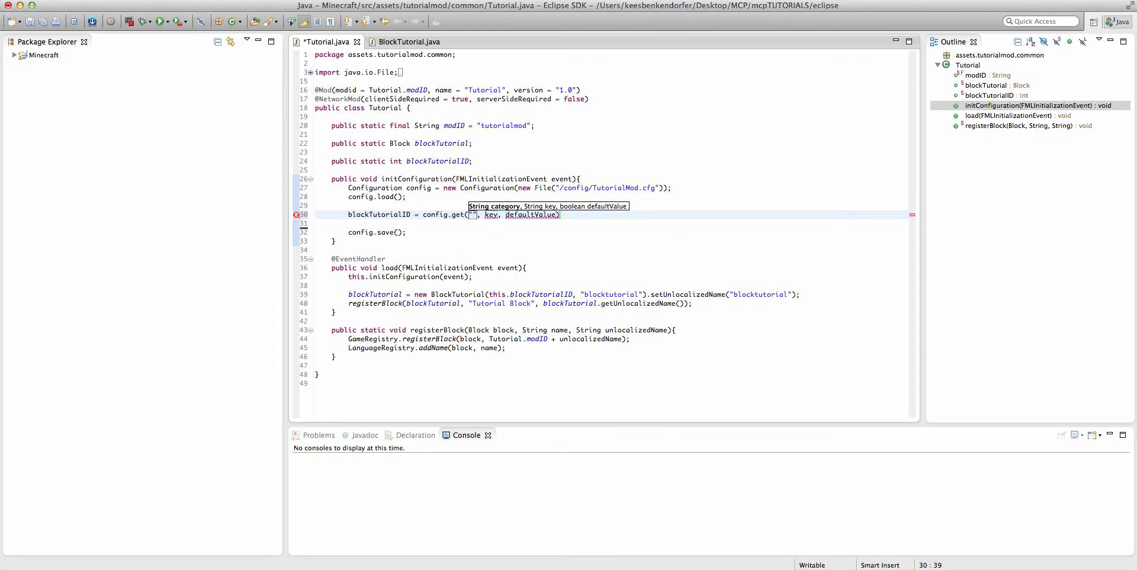
text(Blocks)
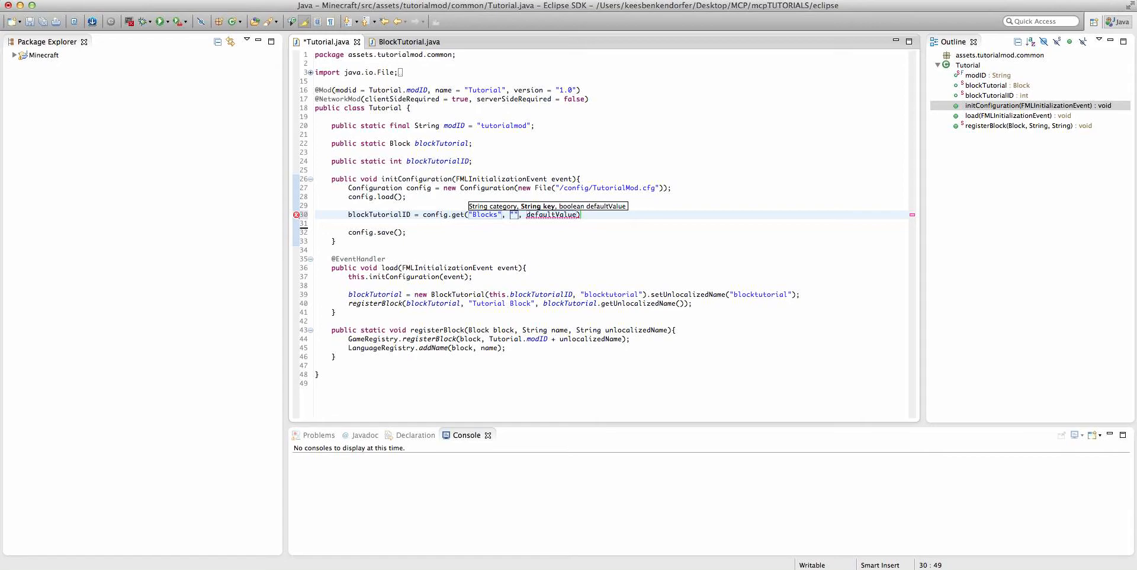
text(Block)
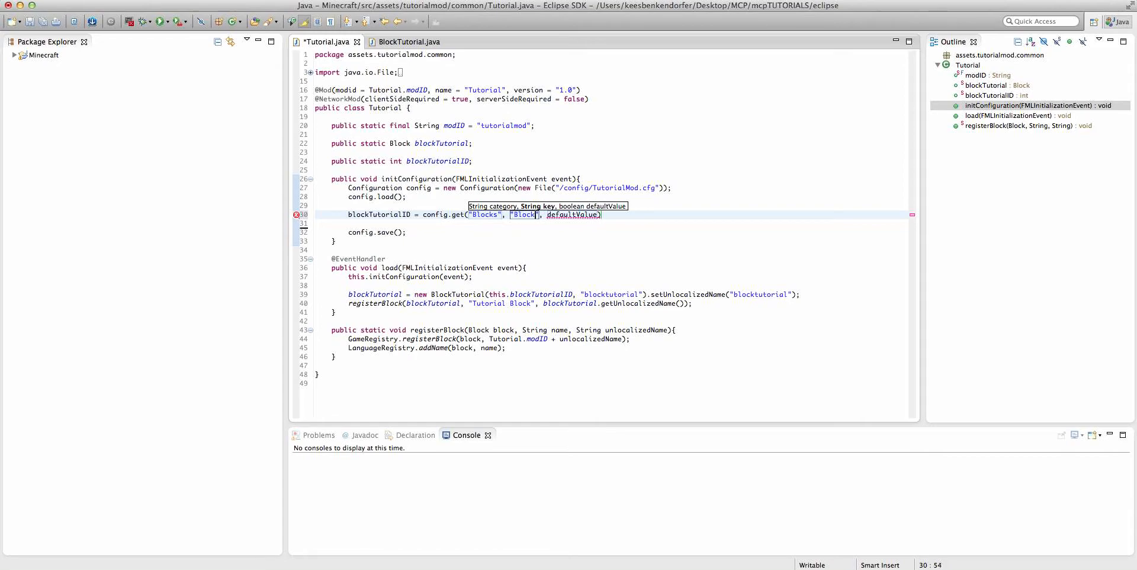
text(Tutorial)
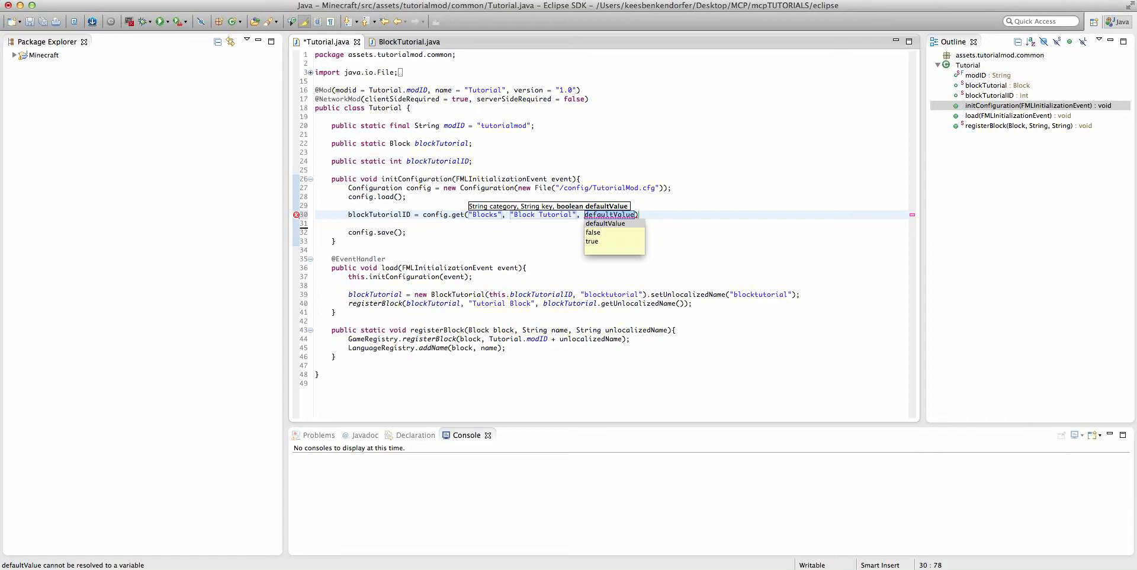
Step: Give the property a default of 800, read it with getInt(), and launch Minecraft
text(200)
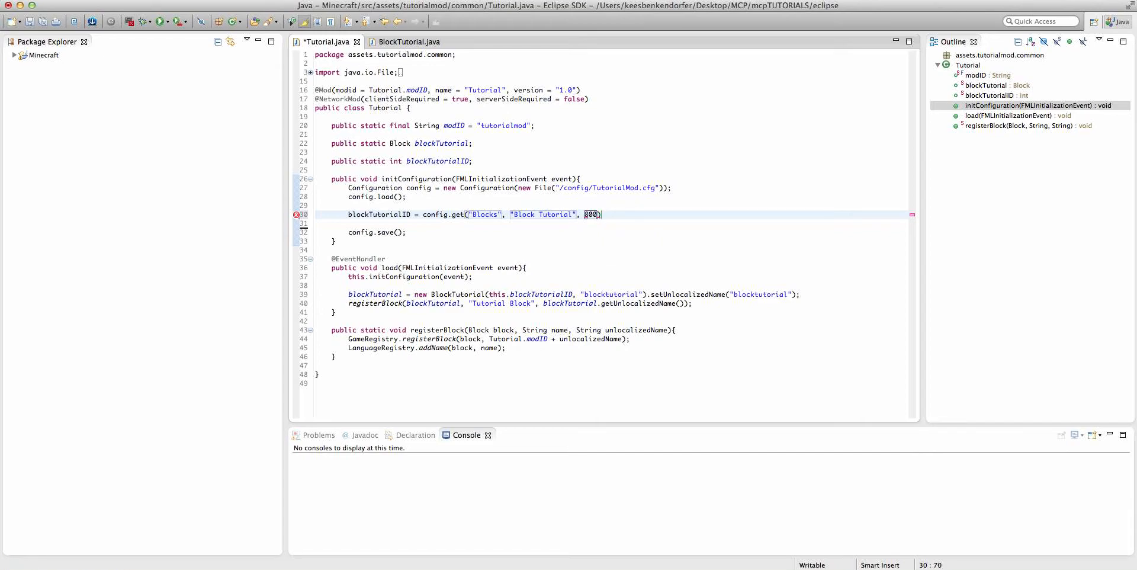
text(.)
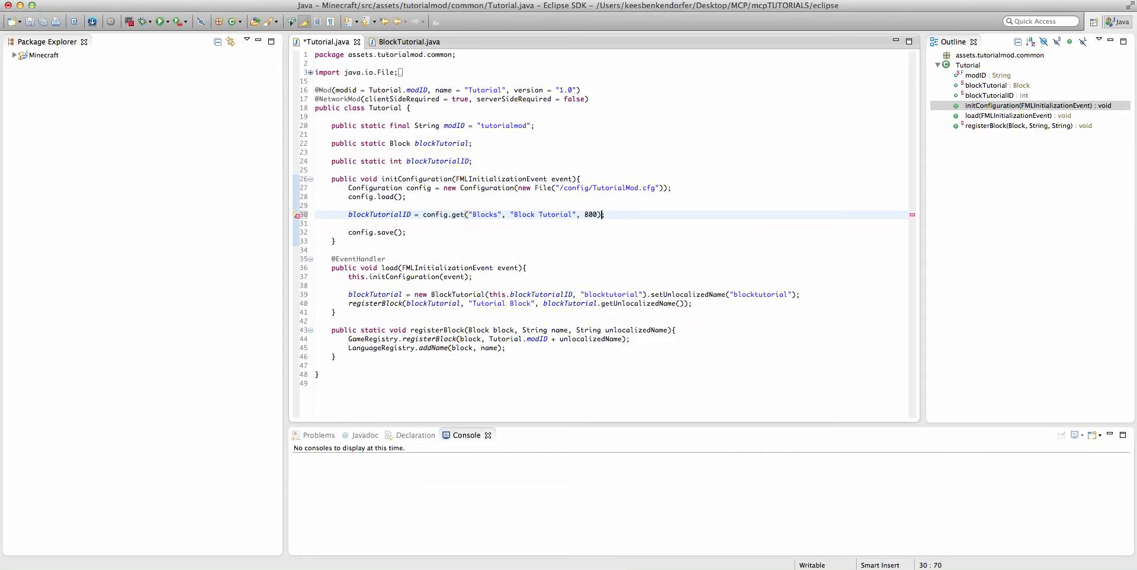
text(.)
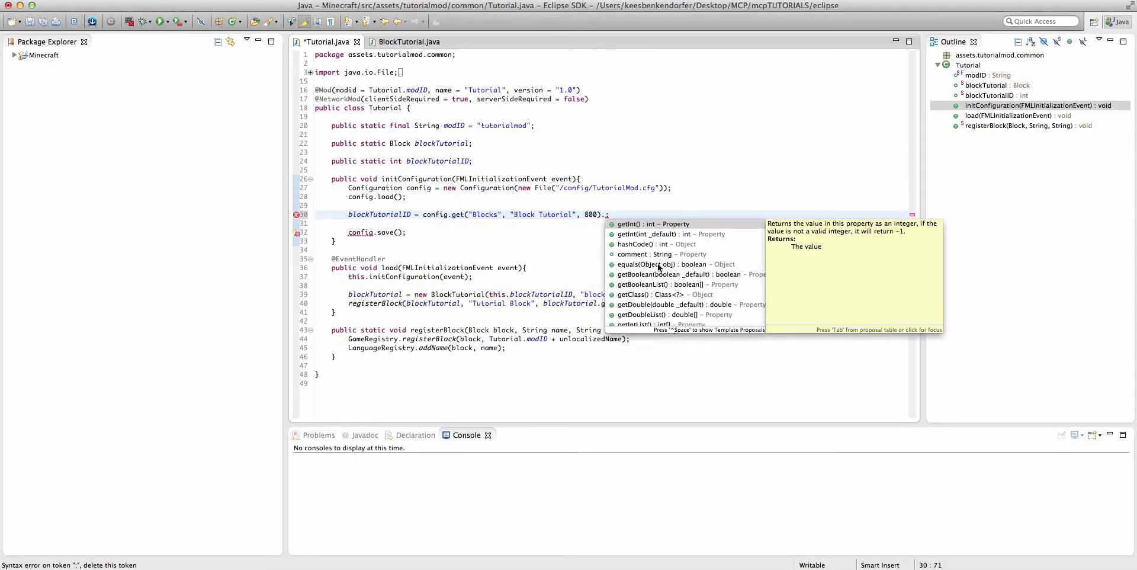
click(667, 274)
text(getInt())
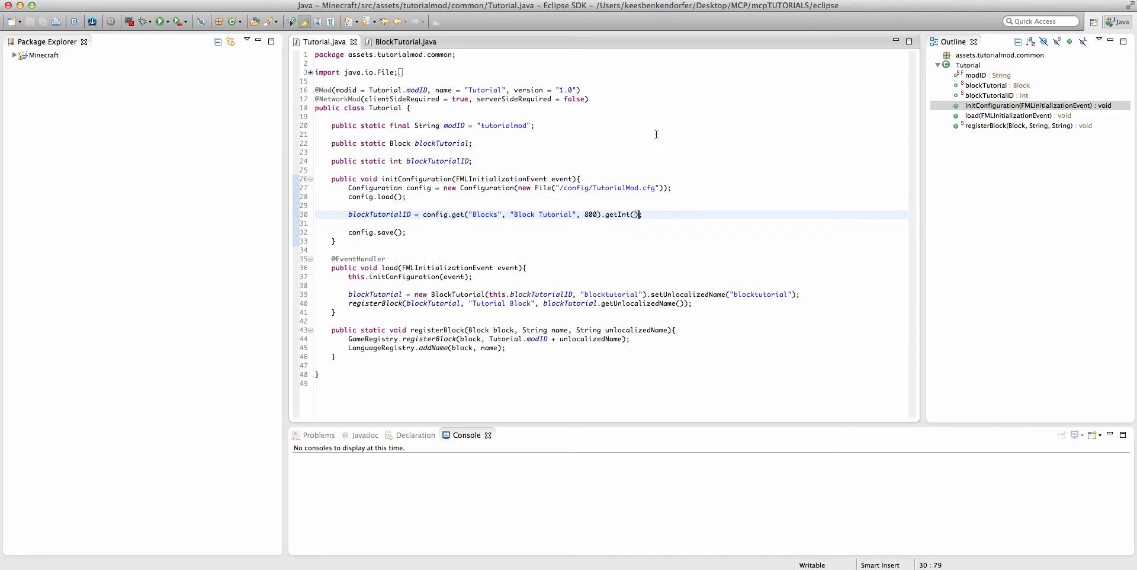
click(155, 21)
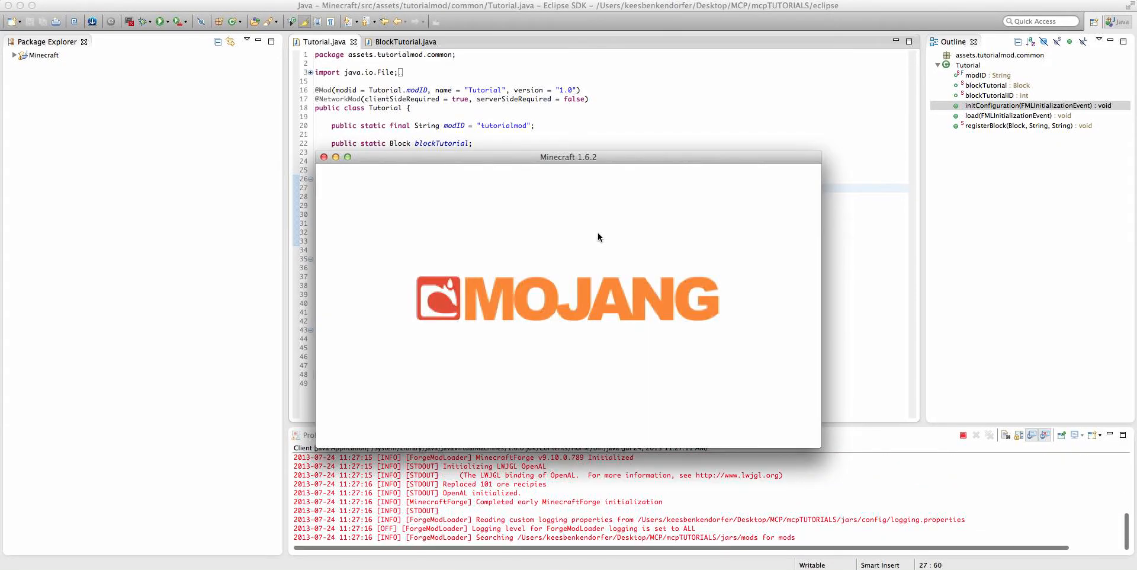
mouse_move(555, 217)
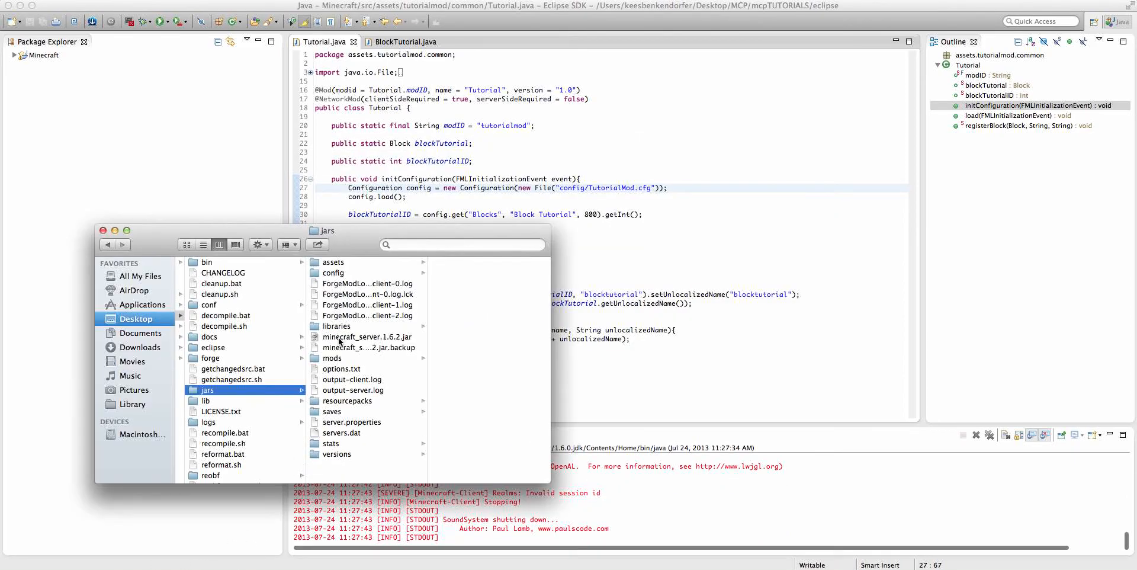
Step: Browse to the jars config folder in Finder and open TutorialMod.cfg's context menu
click(333, 272)
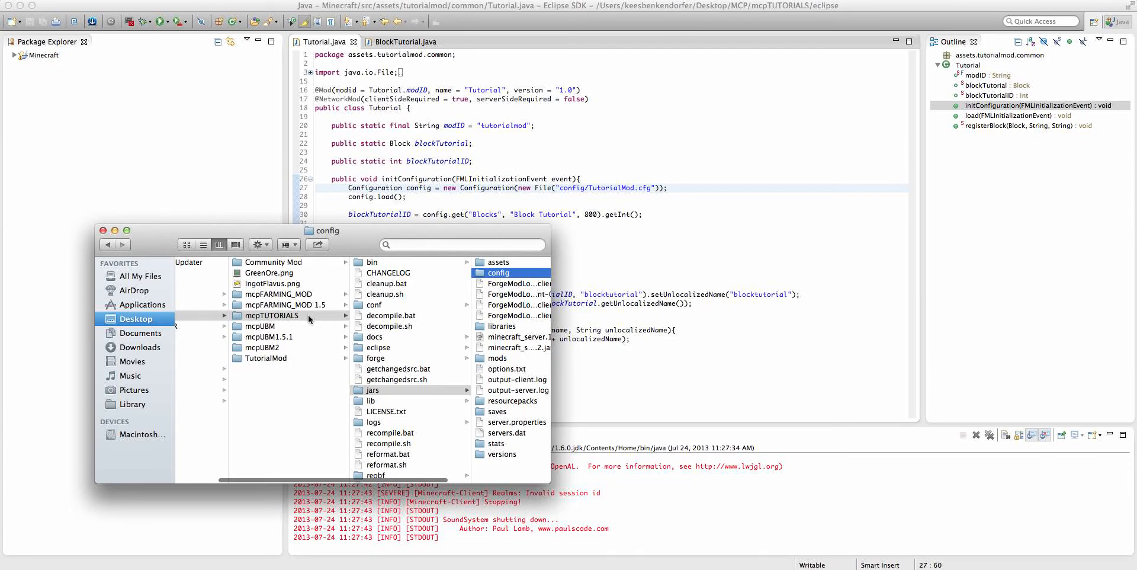
click(499, 273)
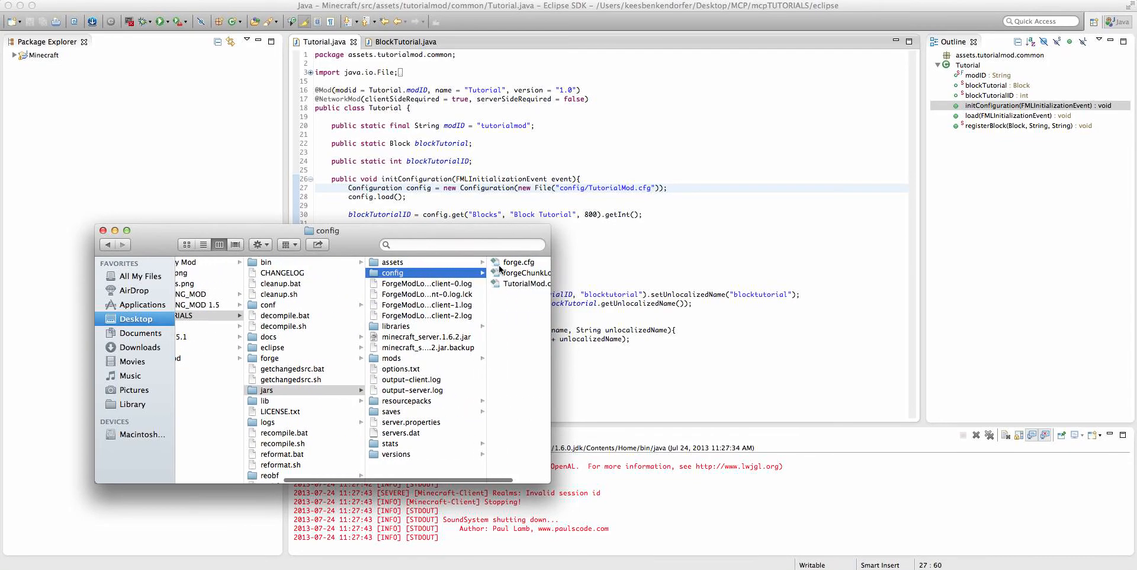
right_click(341, 283)
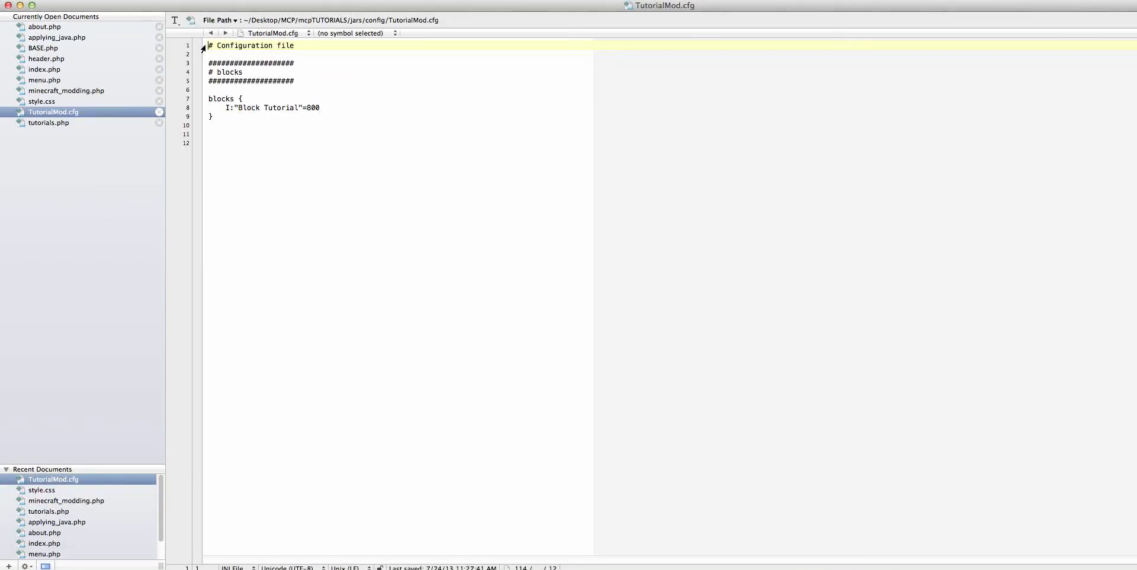
drag(208, 62, 320, 81)
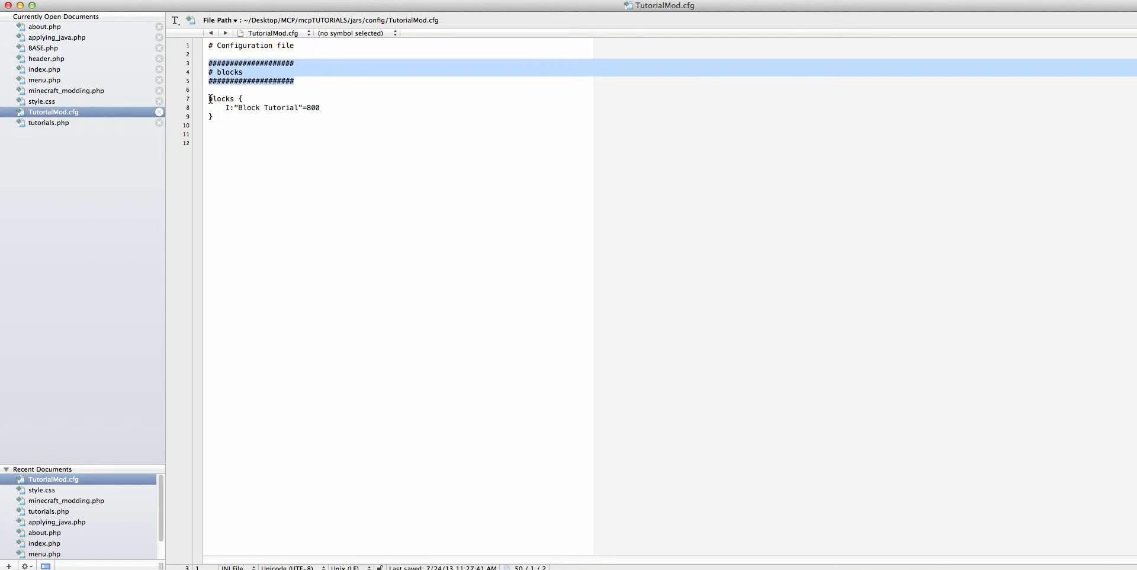
click(241, 118)
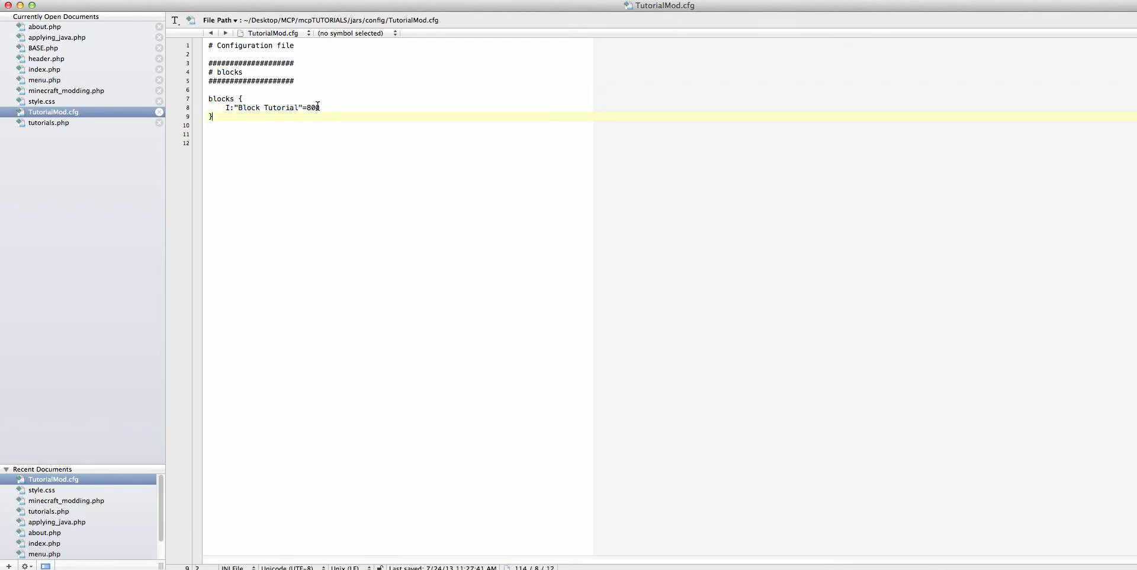
click(321, 108)
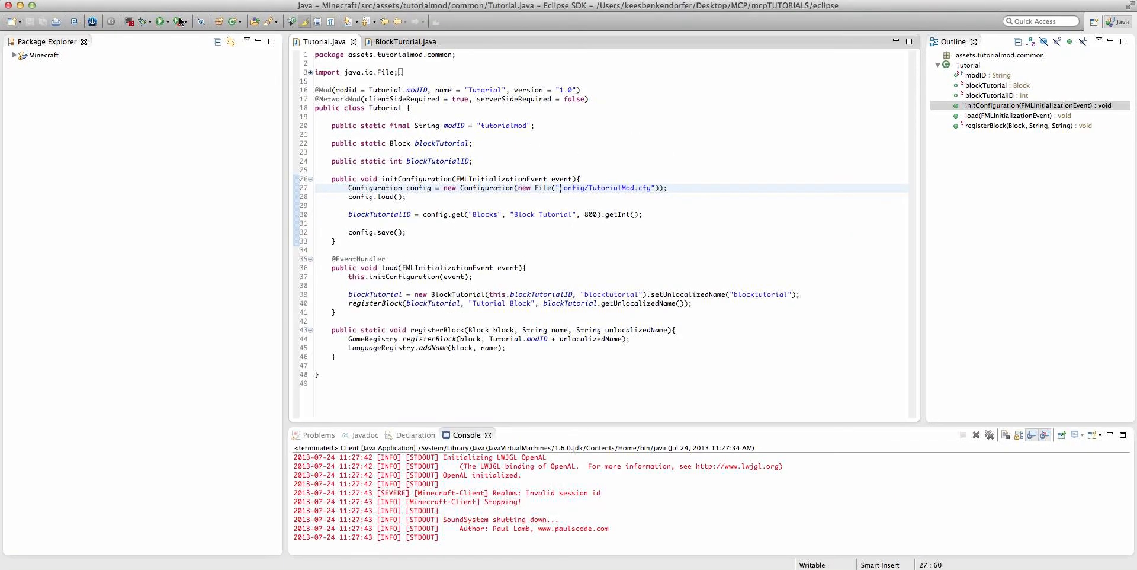
Step: Return to Eclipse and relaunch Minecraft 1.6.2 to its Select World screen
click(152, 20)
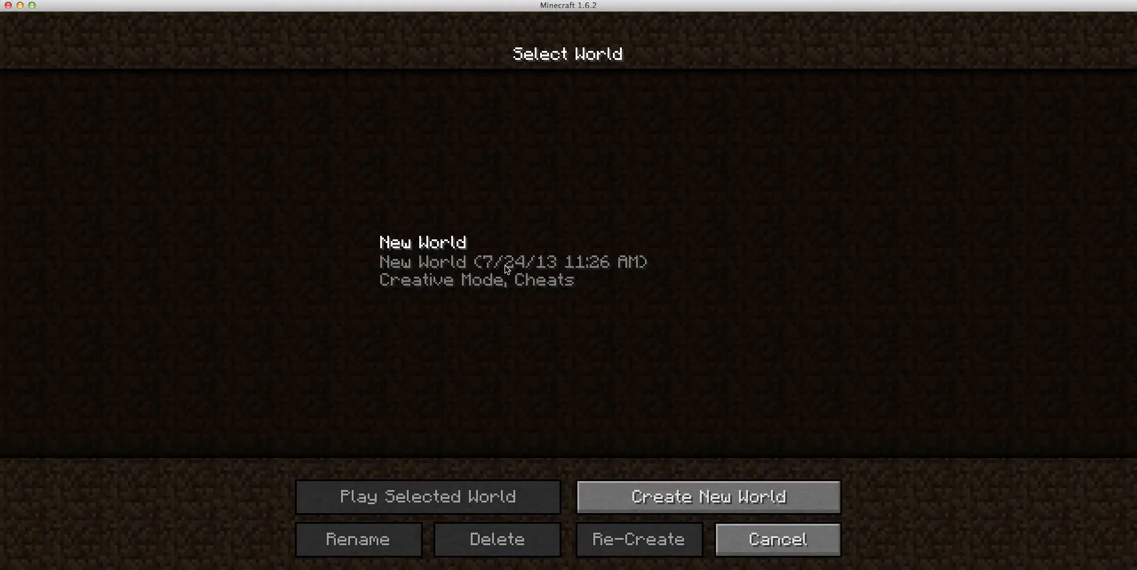
Step: Load New World past the ID 800 mismatch warning, check the inventory, then save and quit
click(427, 496)
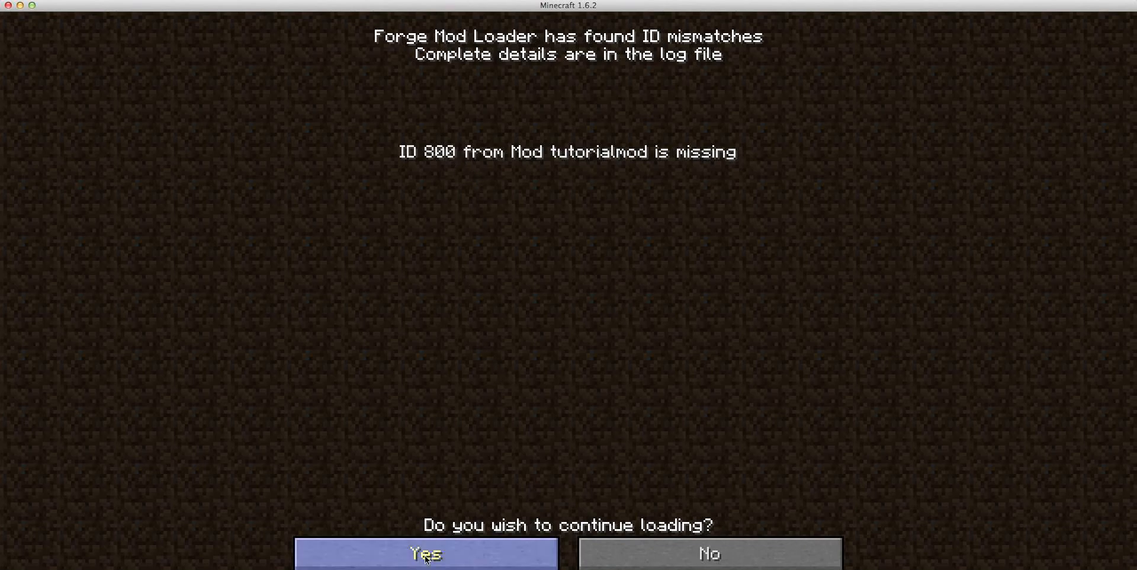
click(426, 554)
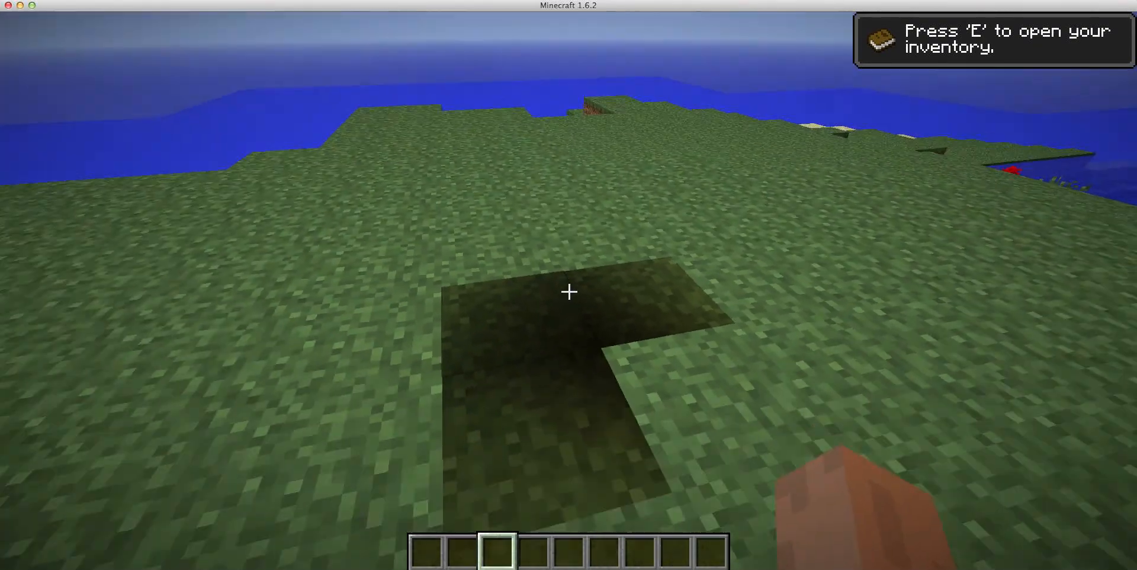
key(e)
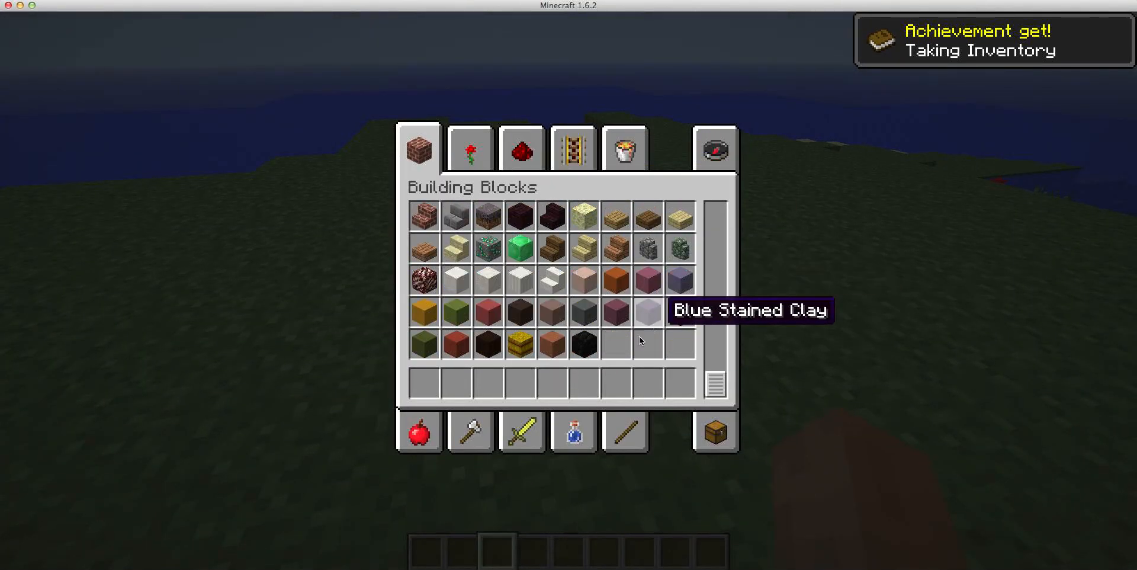
key(Escape)
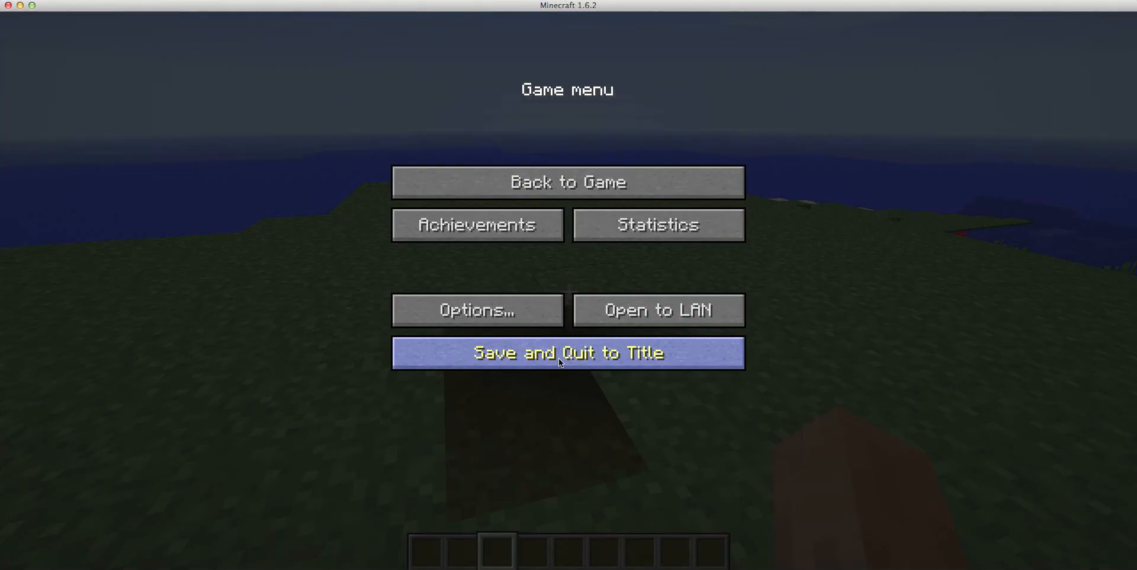
click(568, 353)
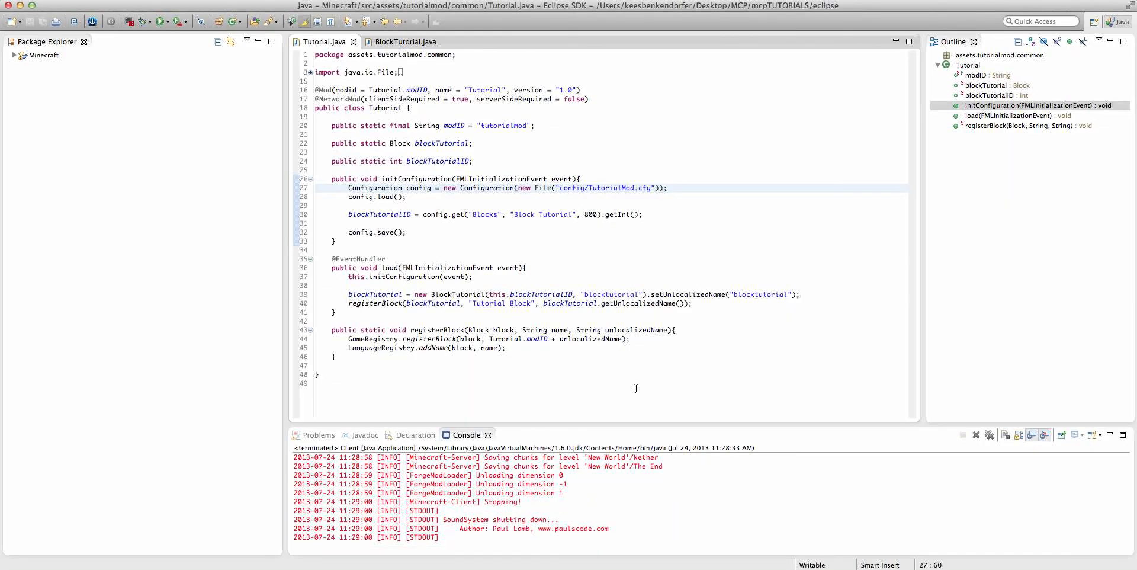
click(560, 188)
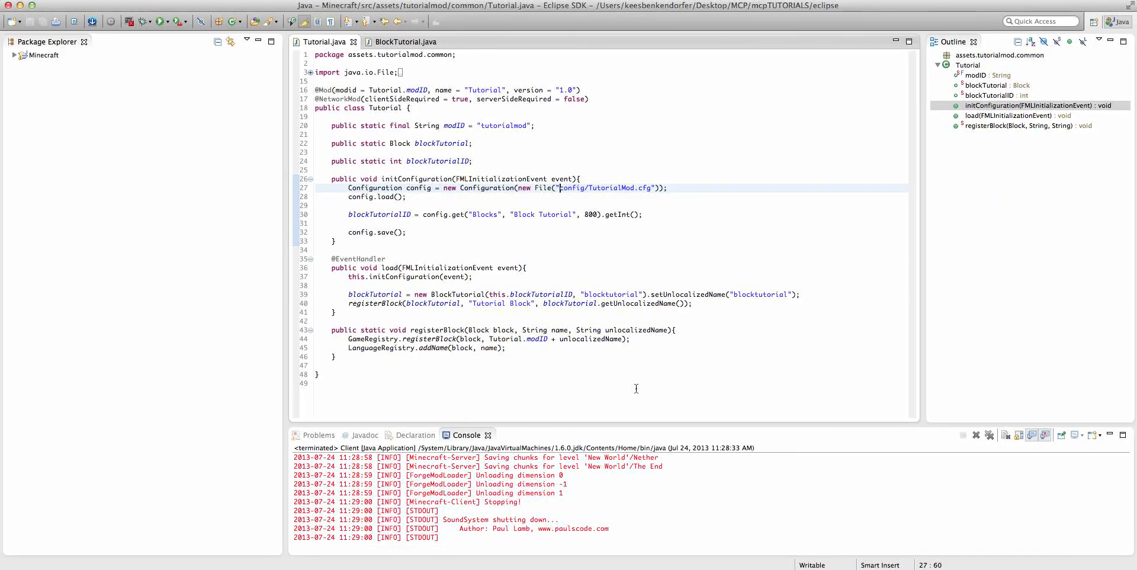
mouse_move(617, 269)
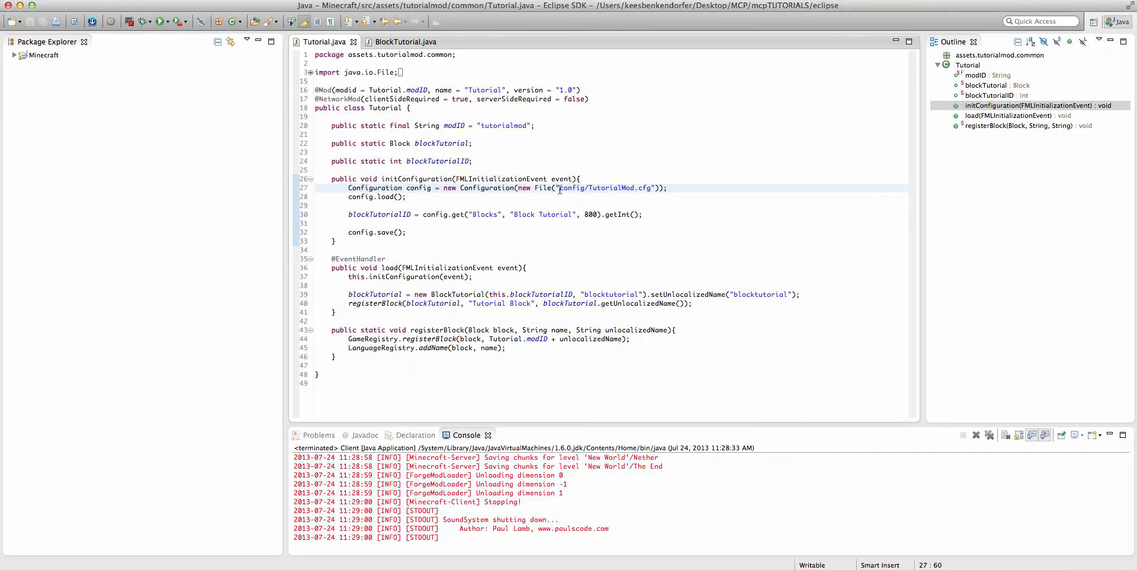
mouse_move(632, 201)
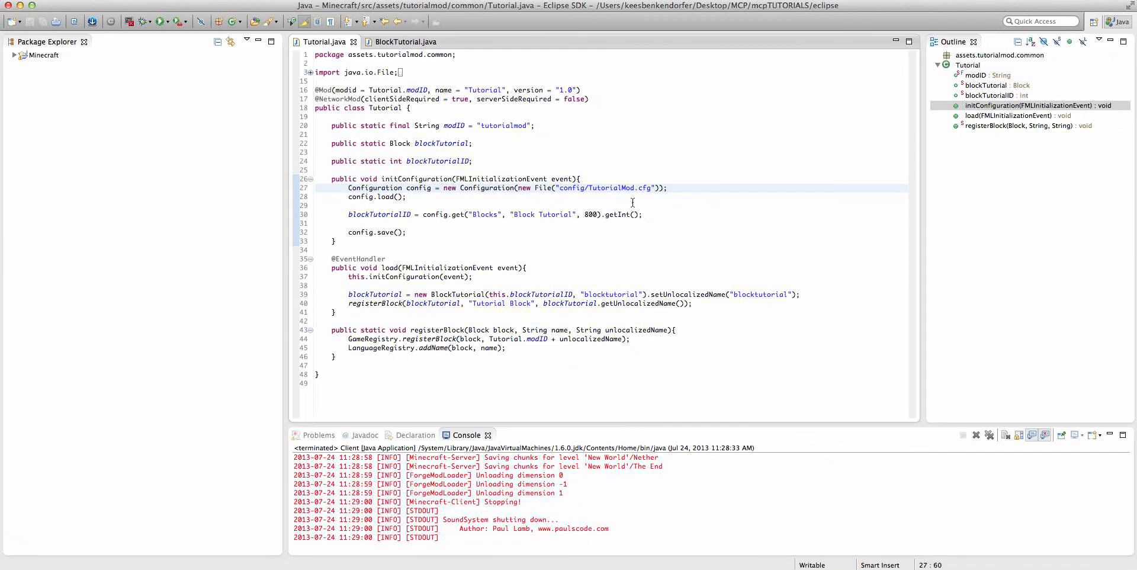